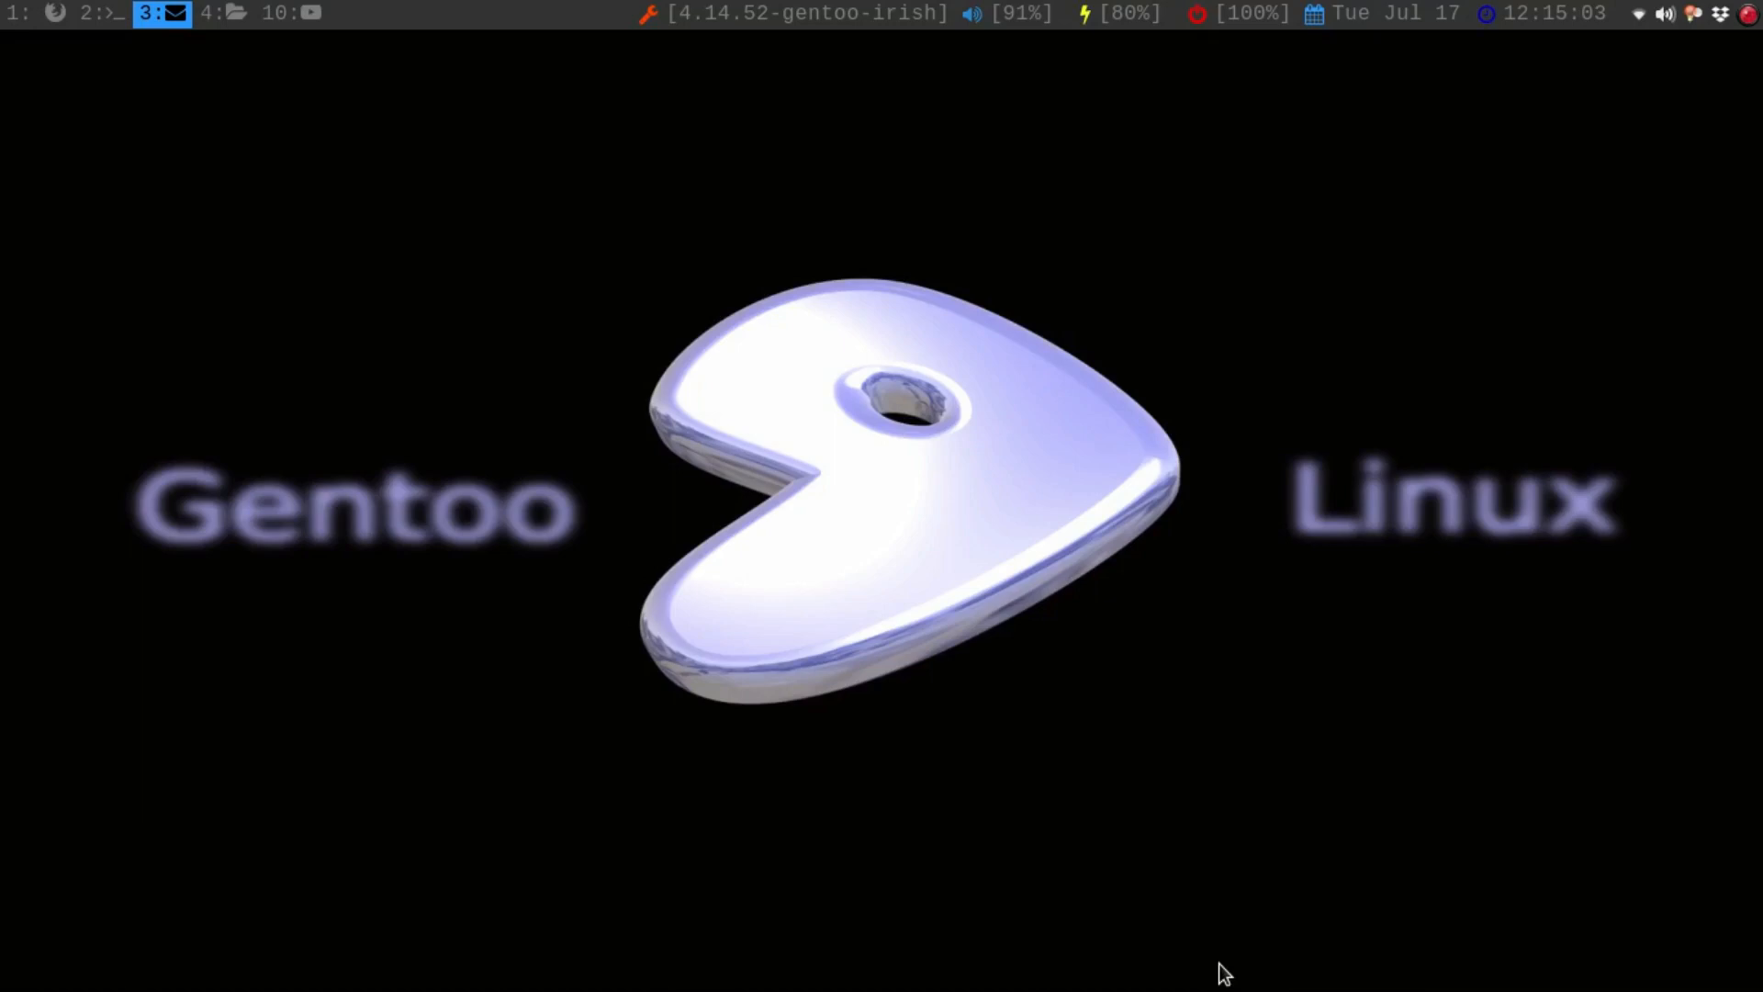
mouse_move(332, 187)
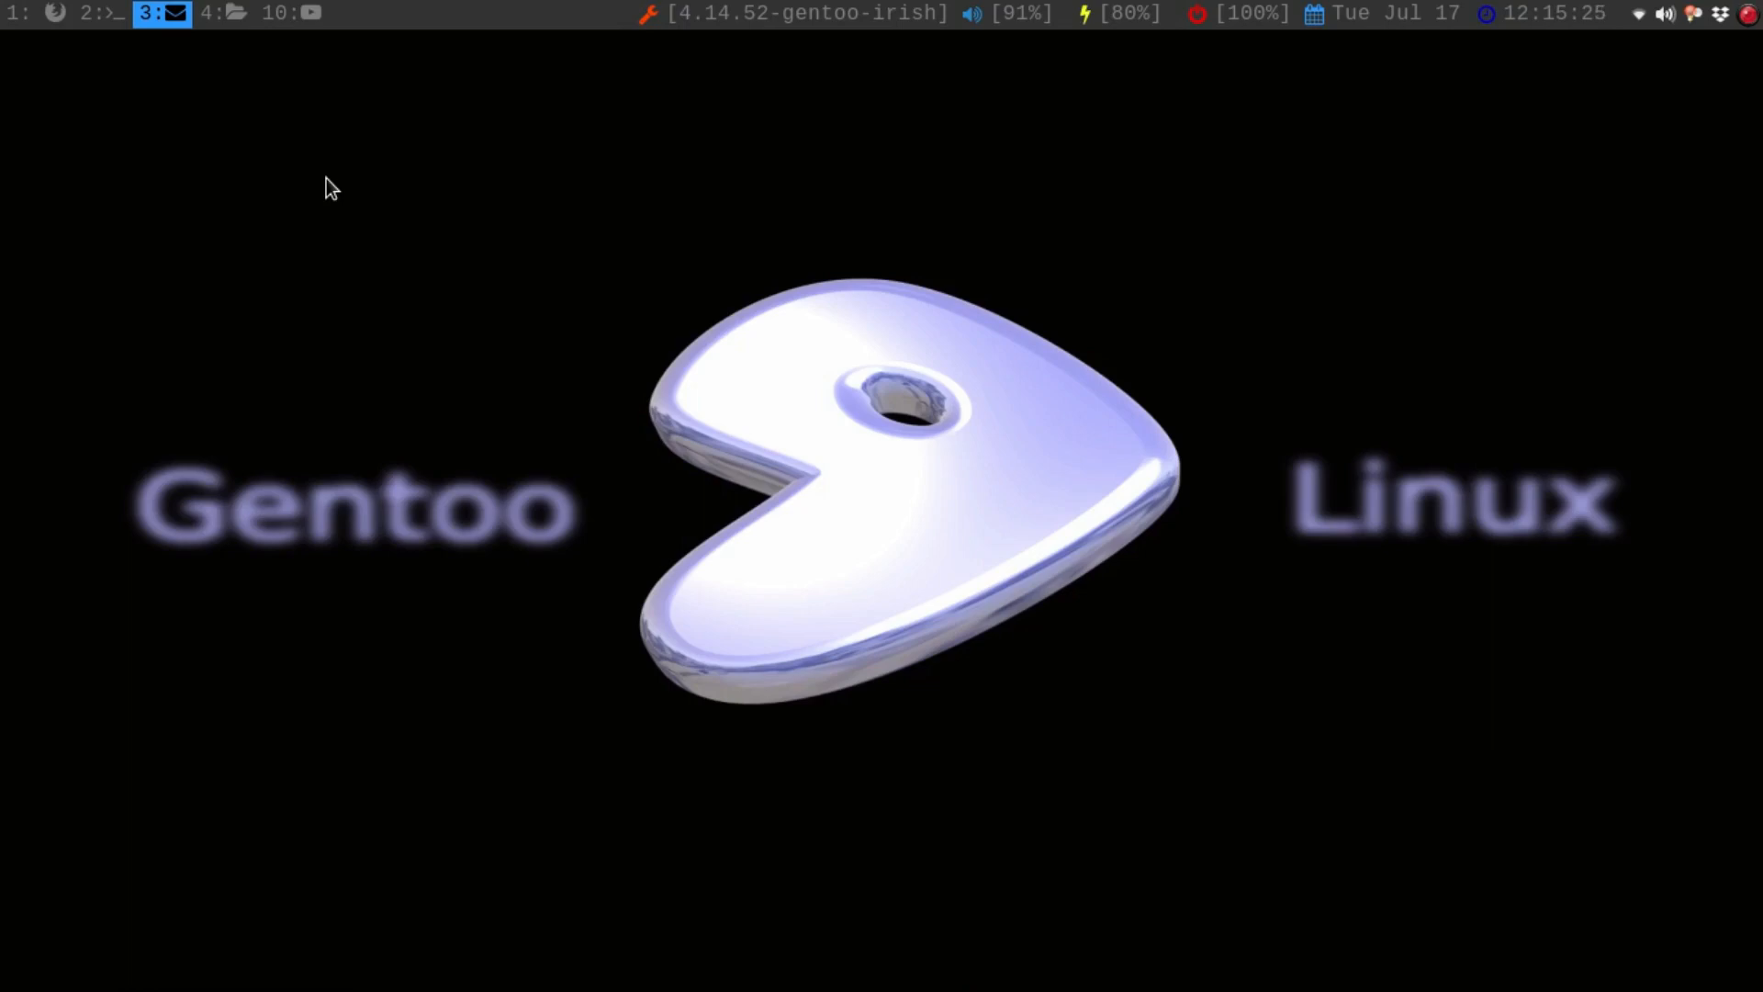
mouse_move(259, 42)
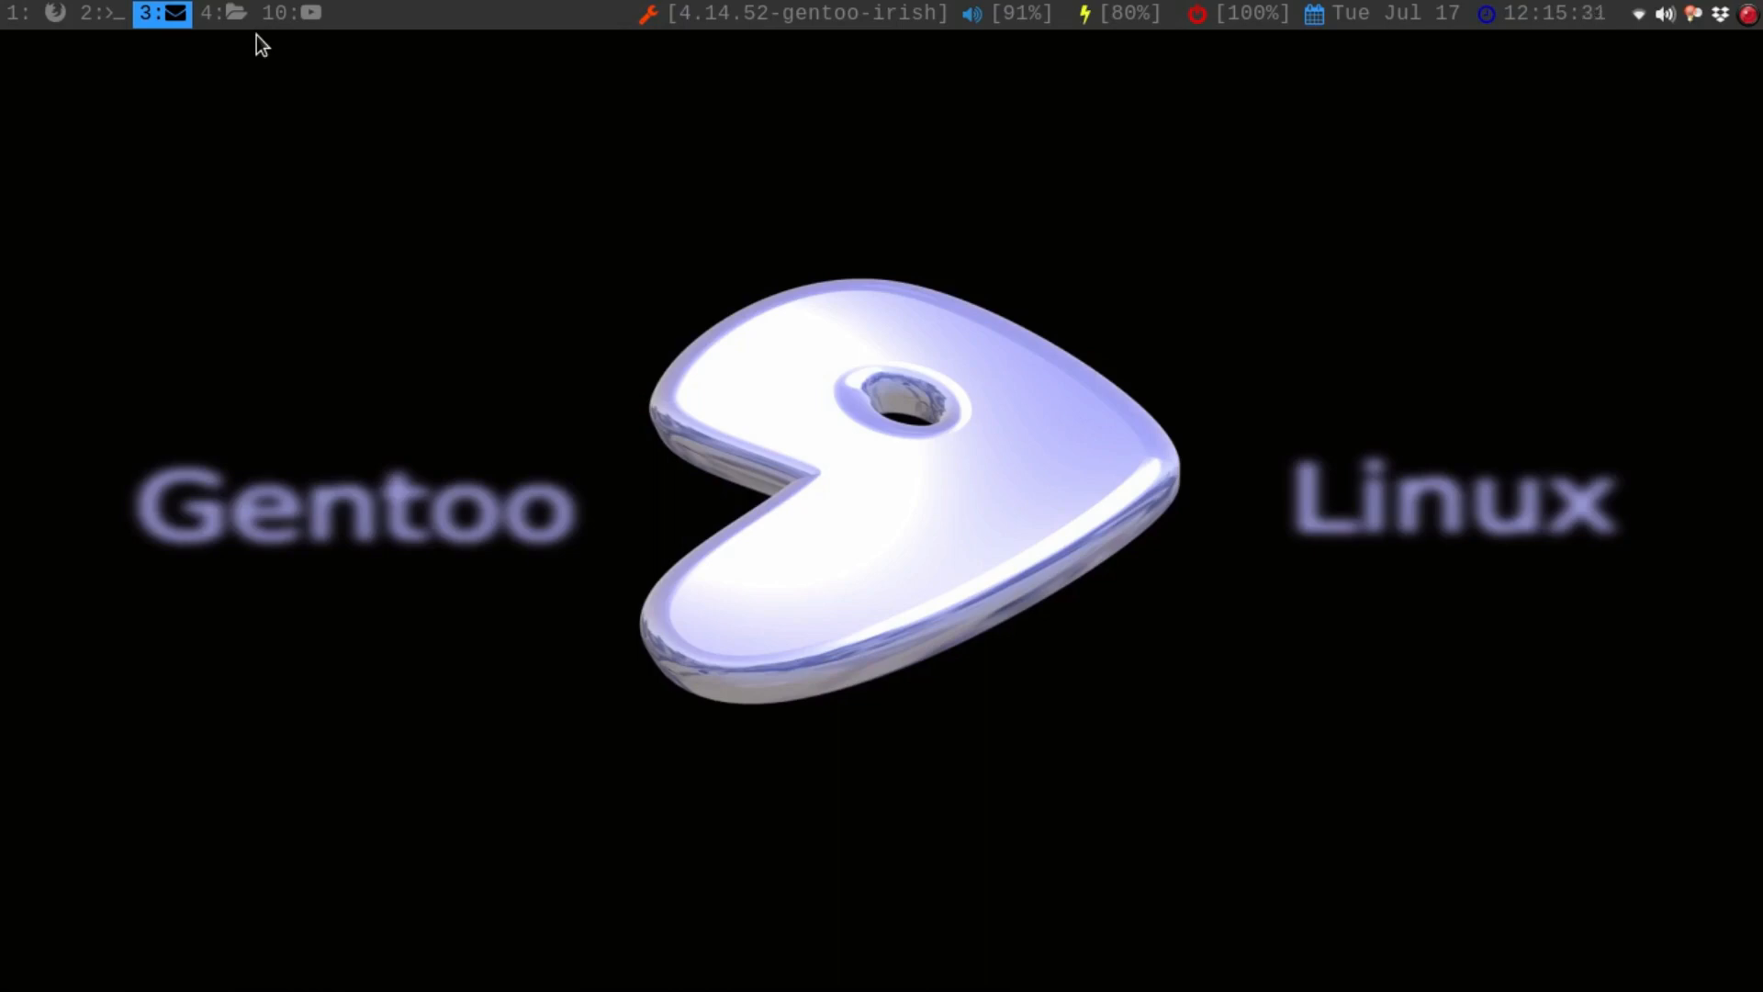
mouse_move(237, 19)
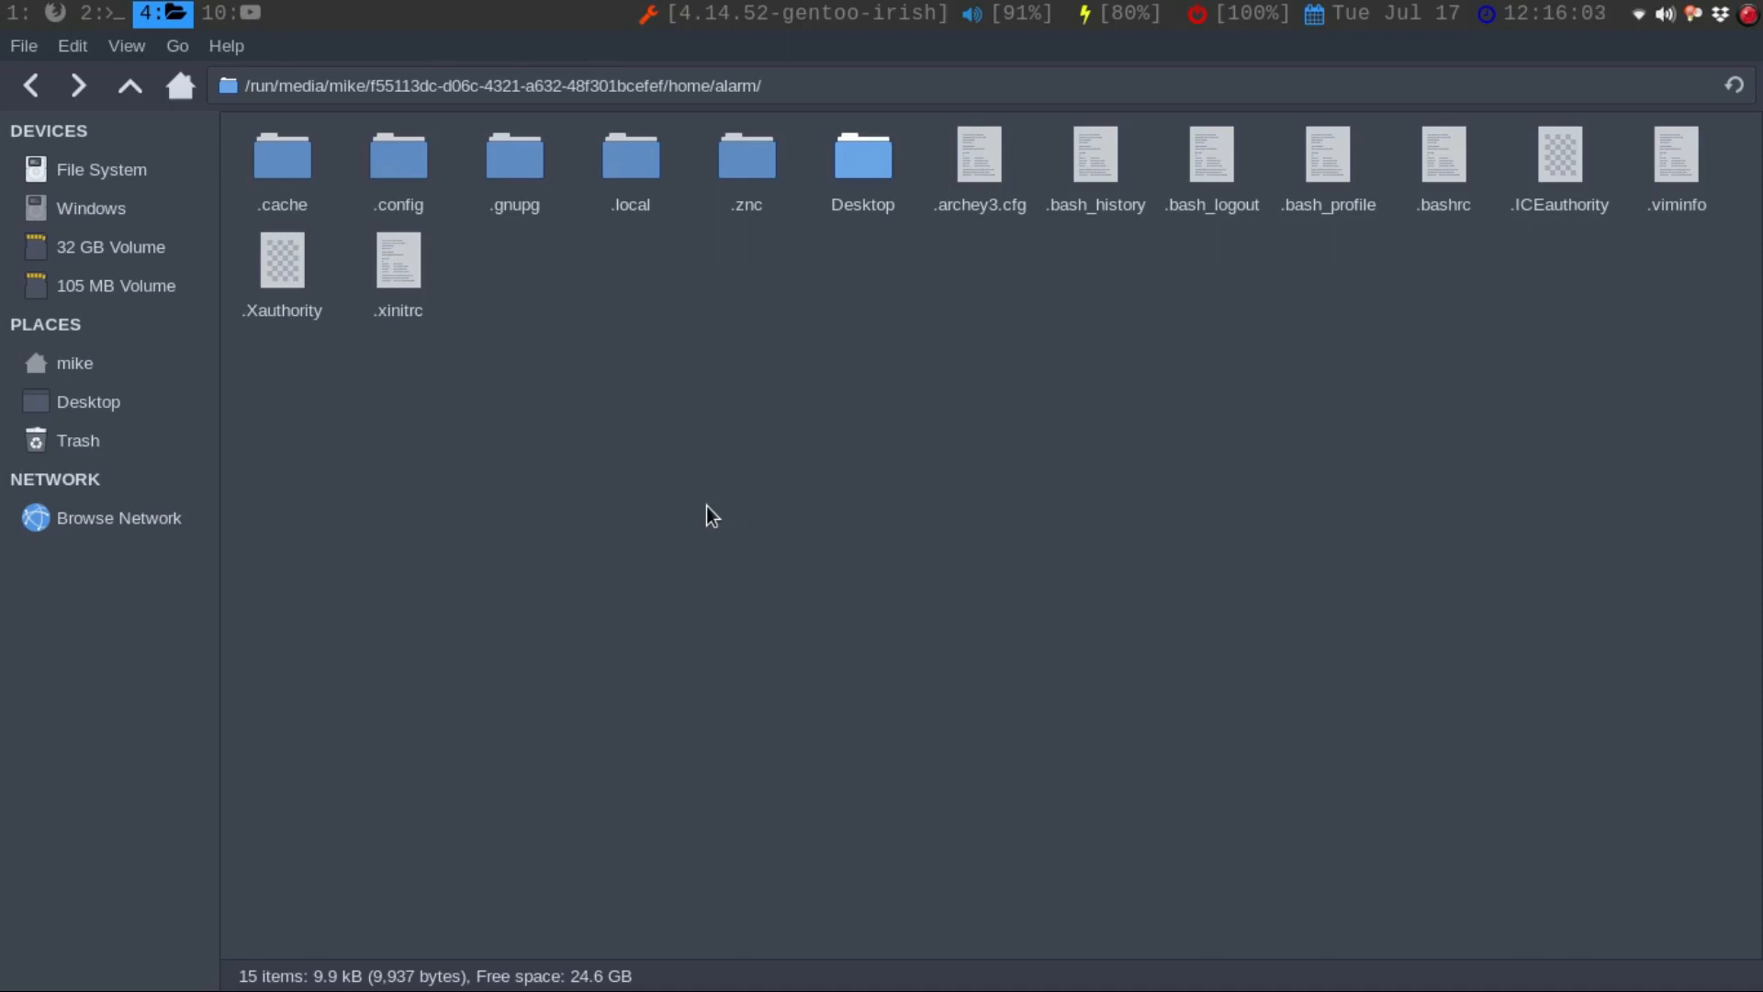
mouse_move(165, 368)
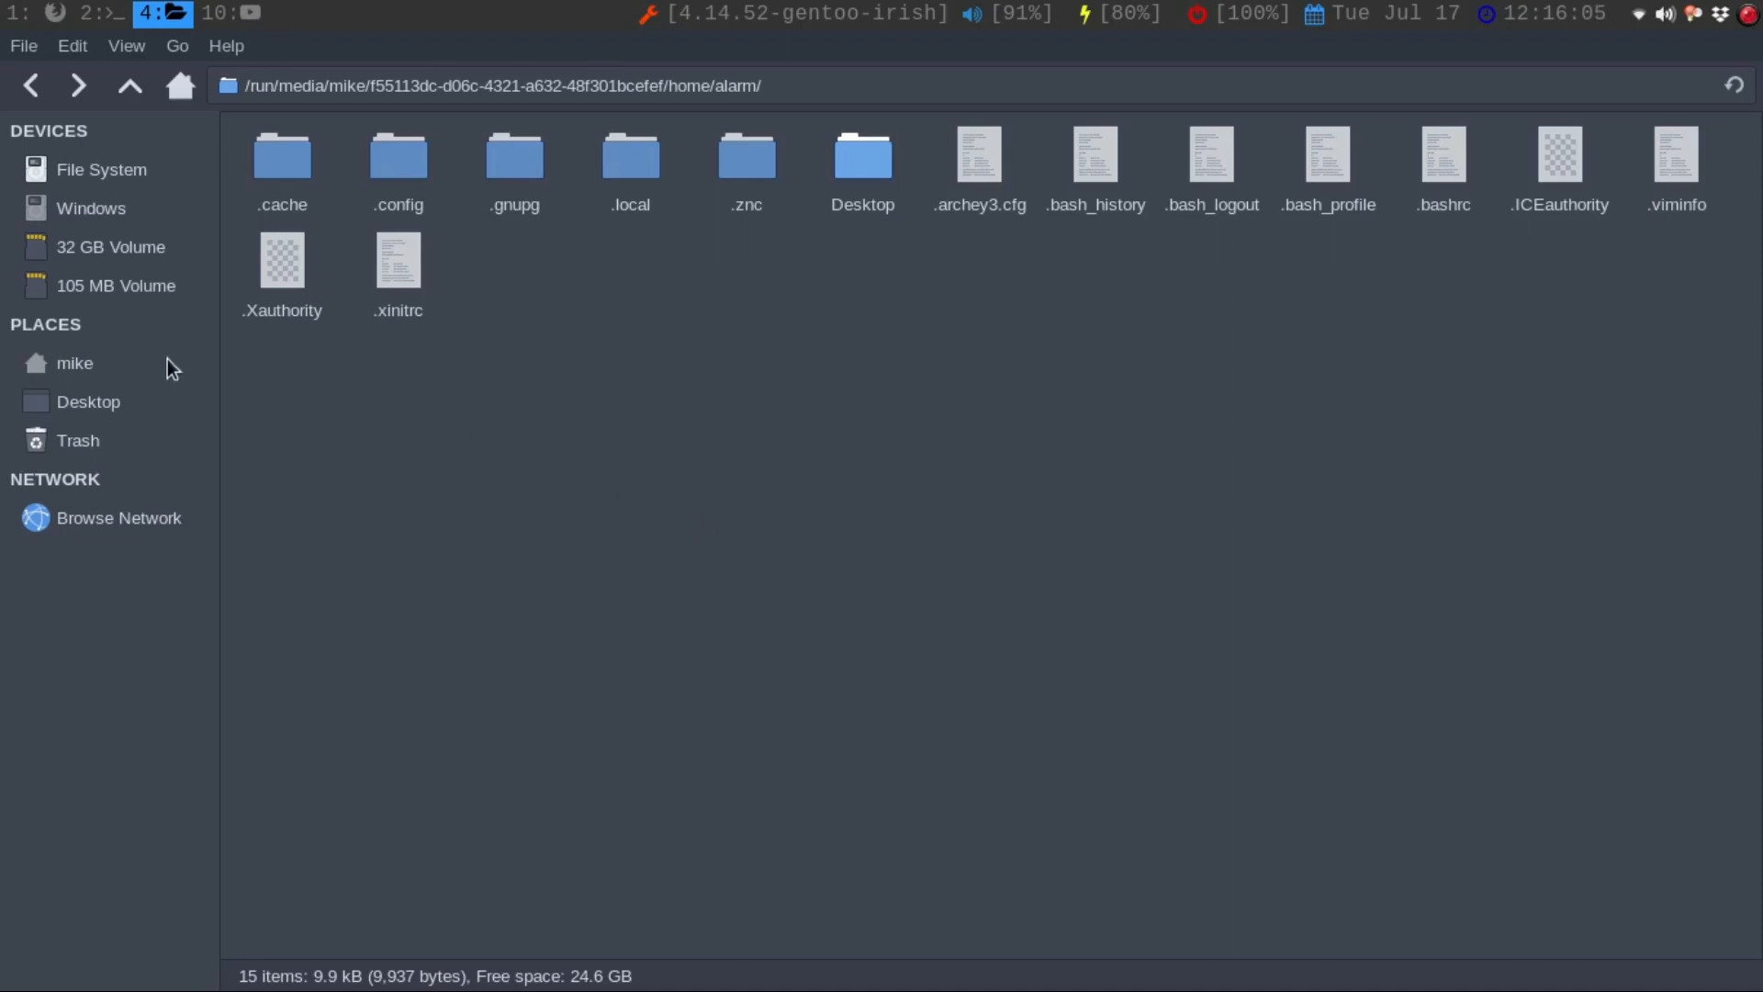
mouse_move(118, 285)
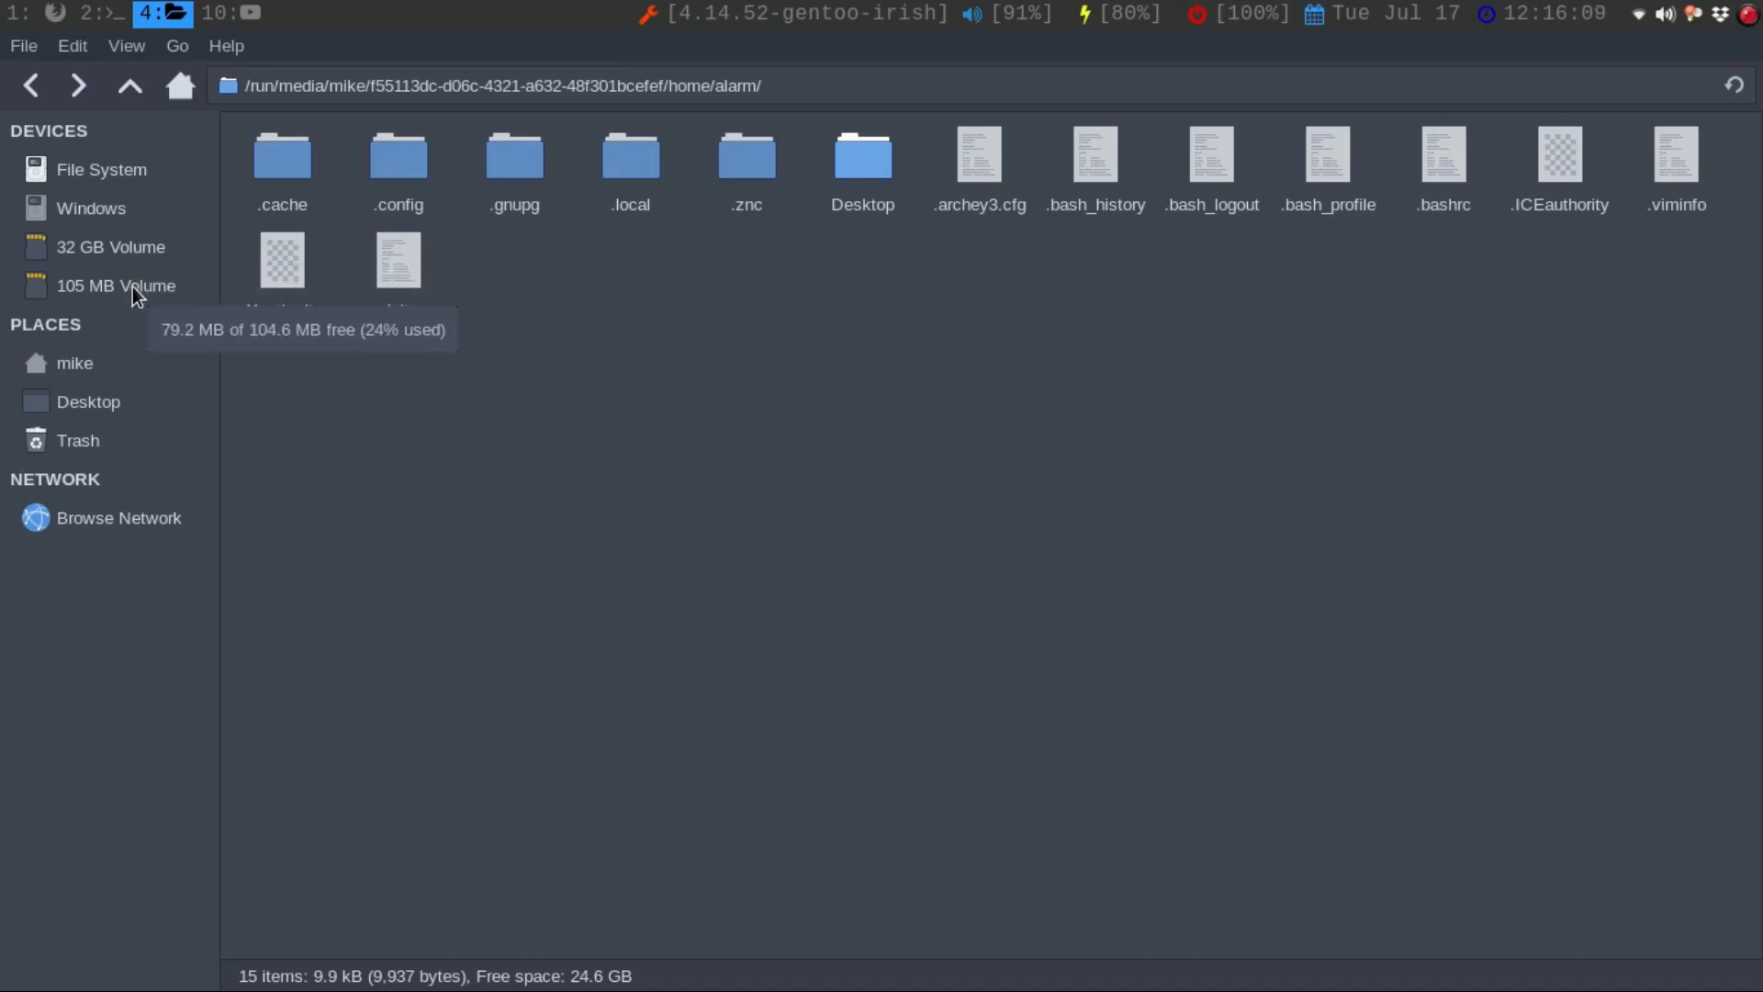
Step: Browse the 105 MB boot volume and bring up the open-with choices for cmdline.txt
click(116, 287)
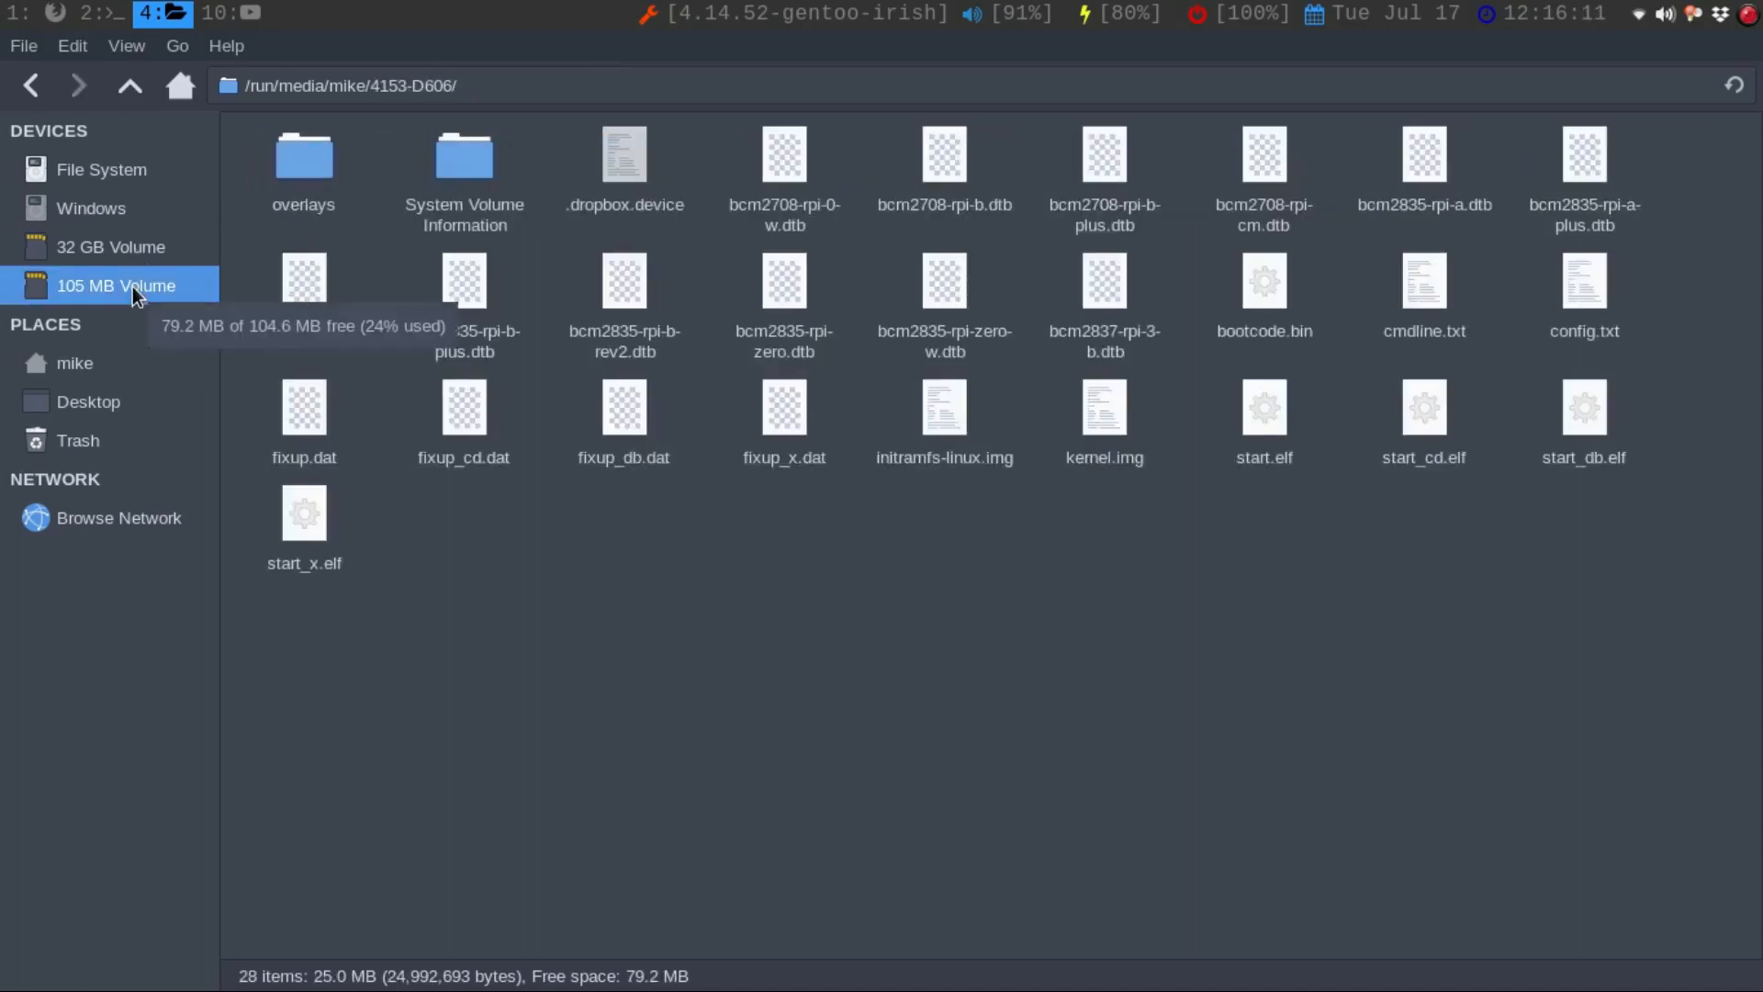
click(1423, 281)
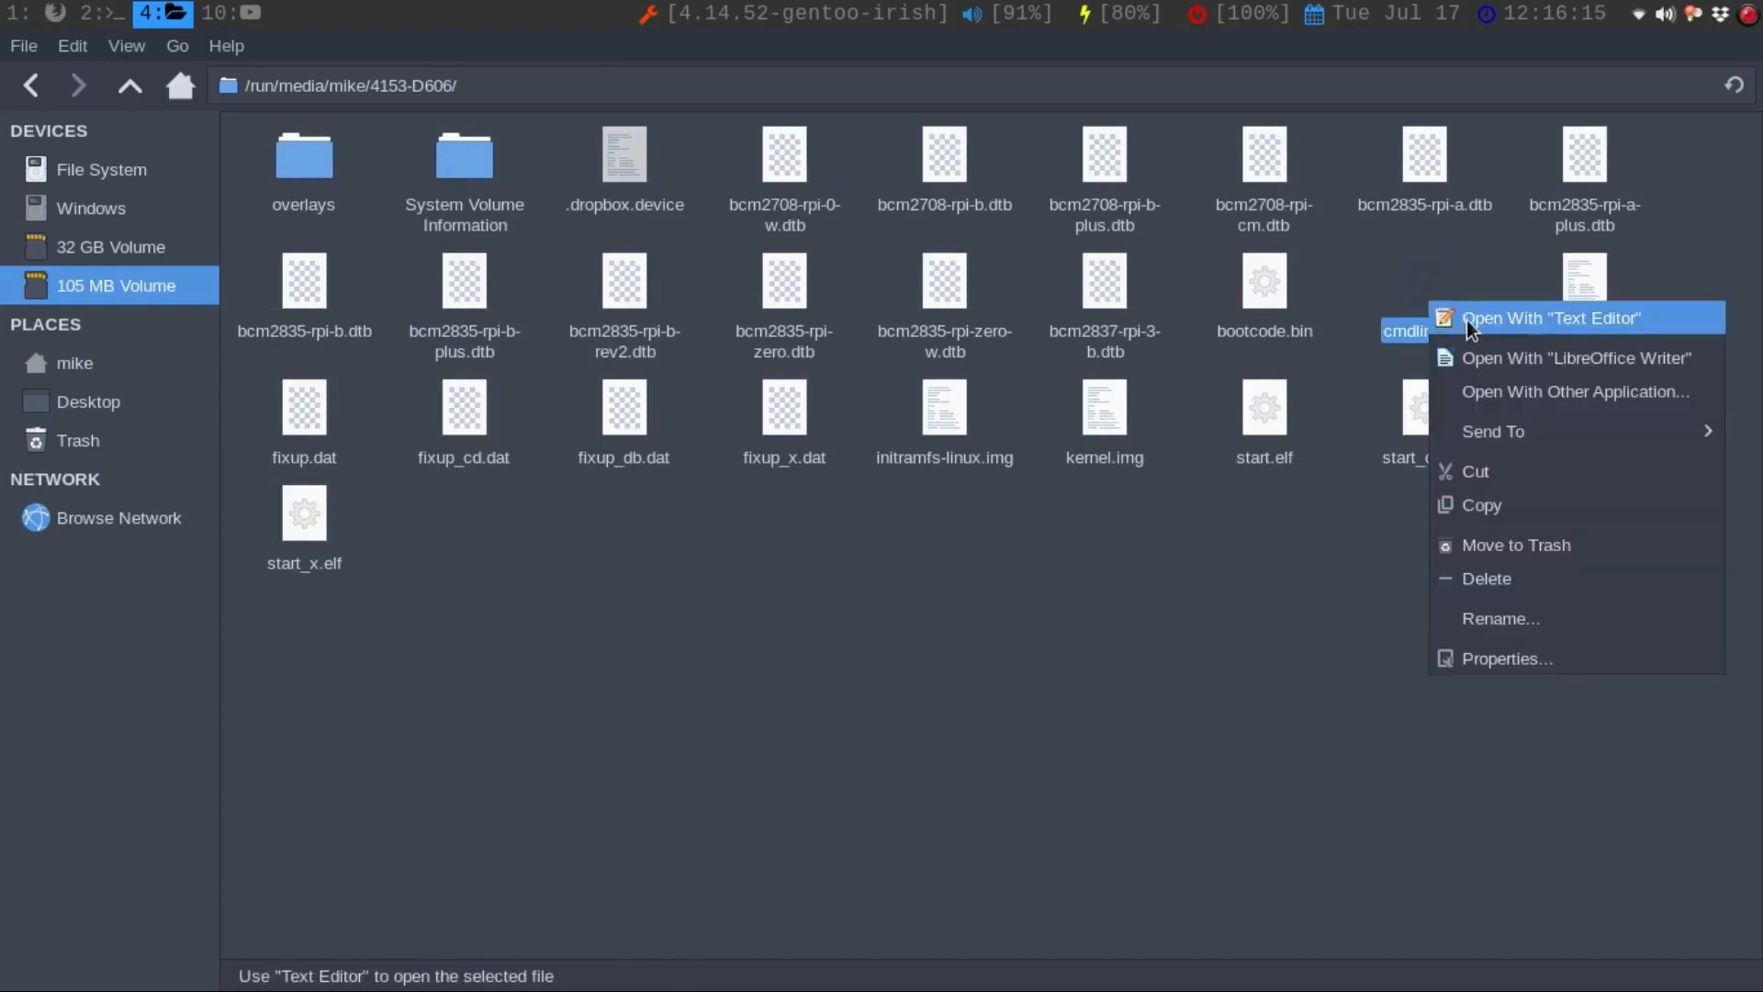
Step: Edit cmdline.txt in Mousepad to add init=/bin/sh after rootwait, checking the tutorial, and save it
click(1550, 318)
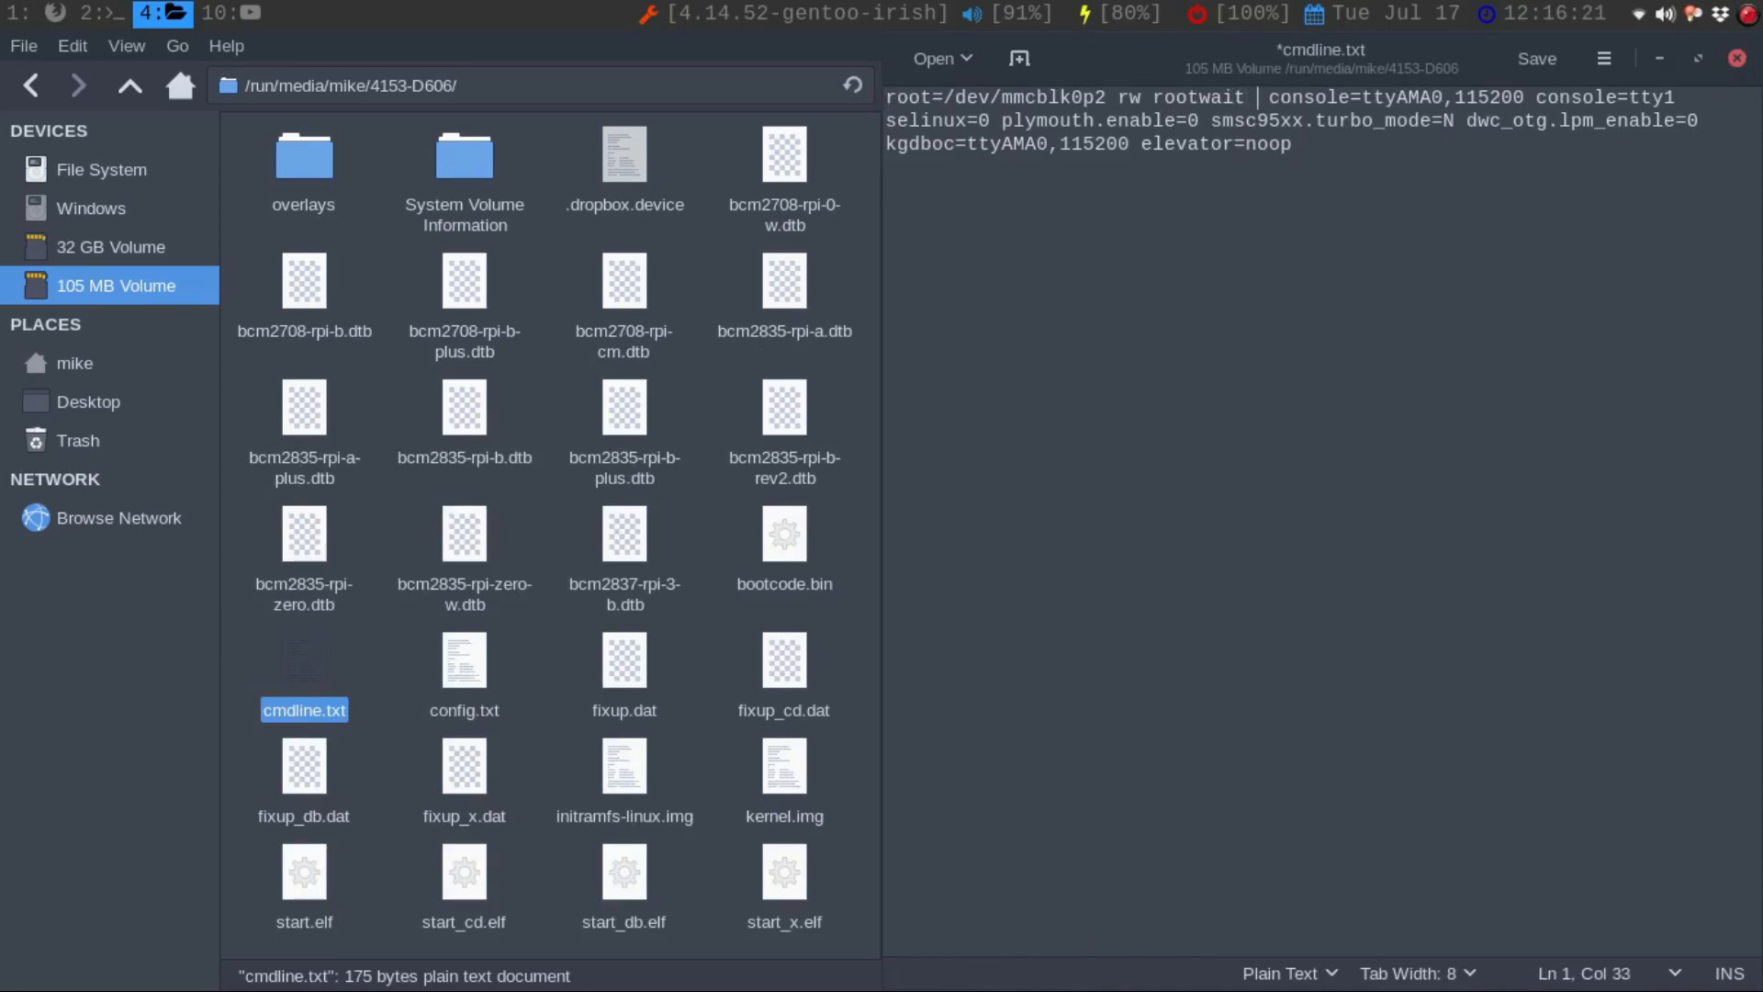
text(ini)
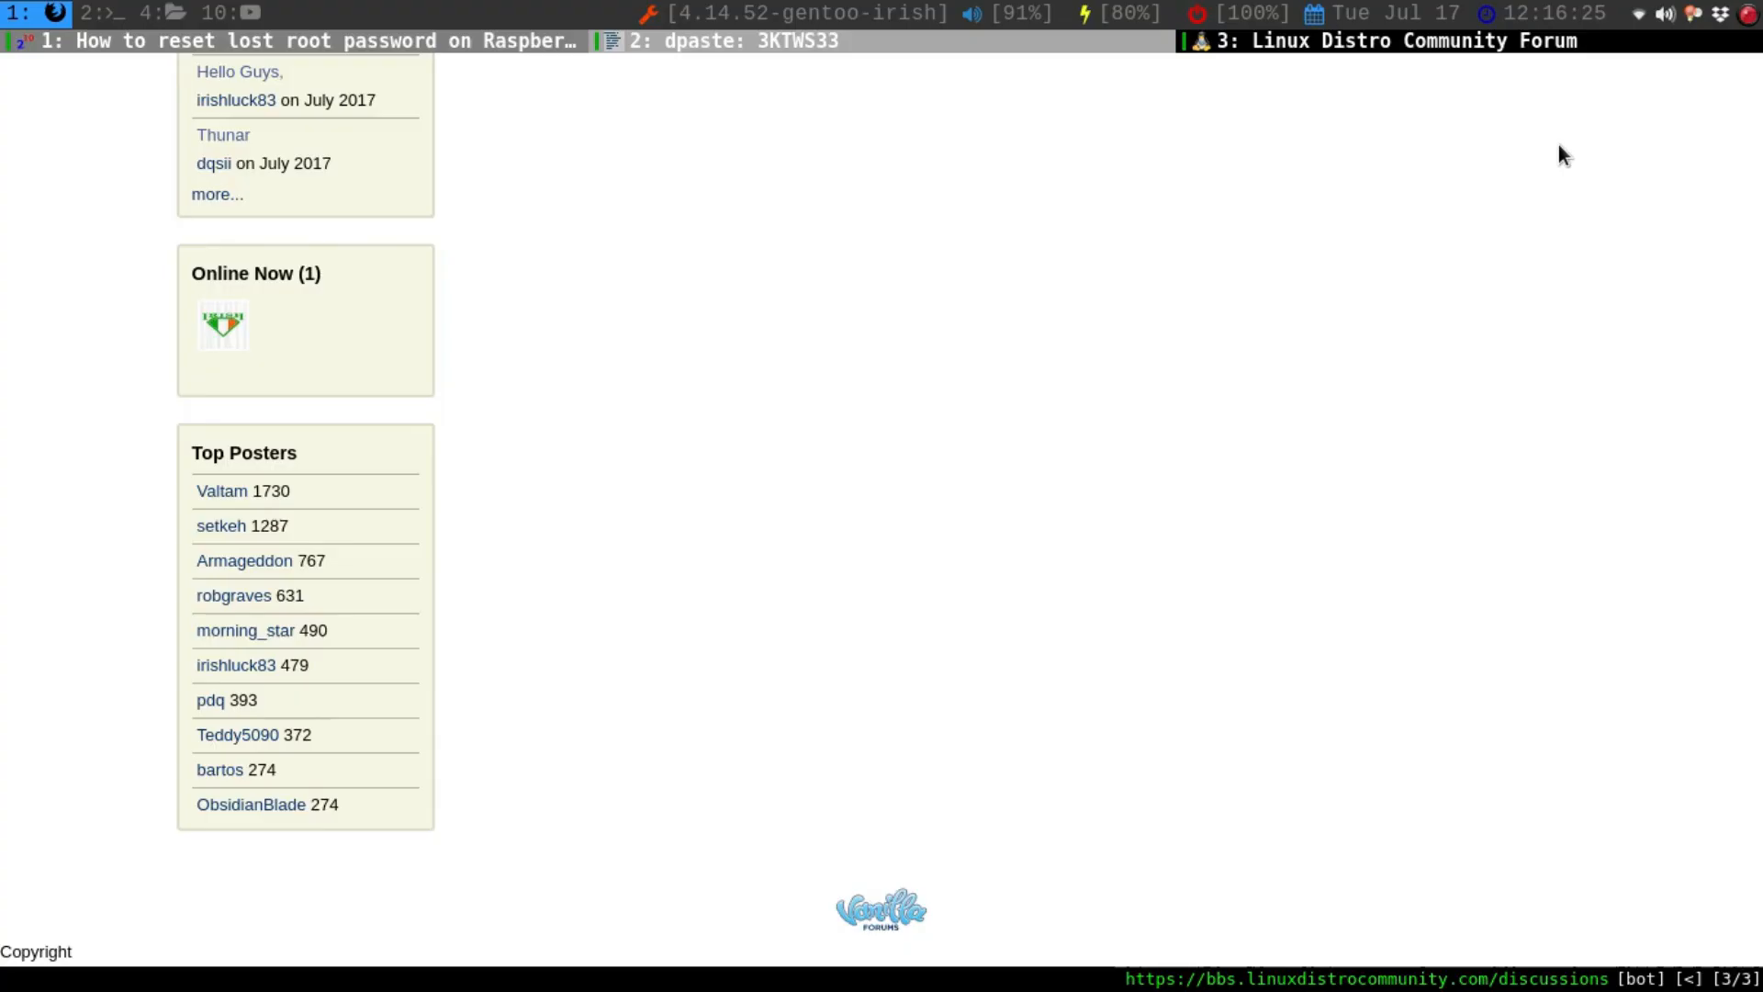
click(303, 40)
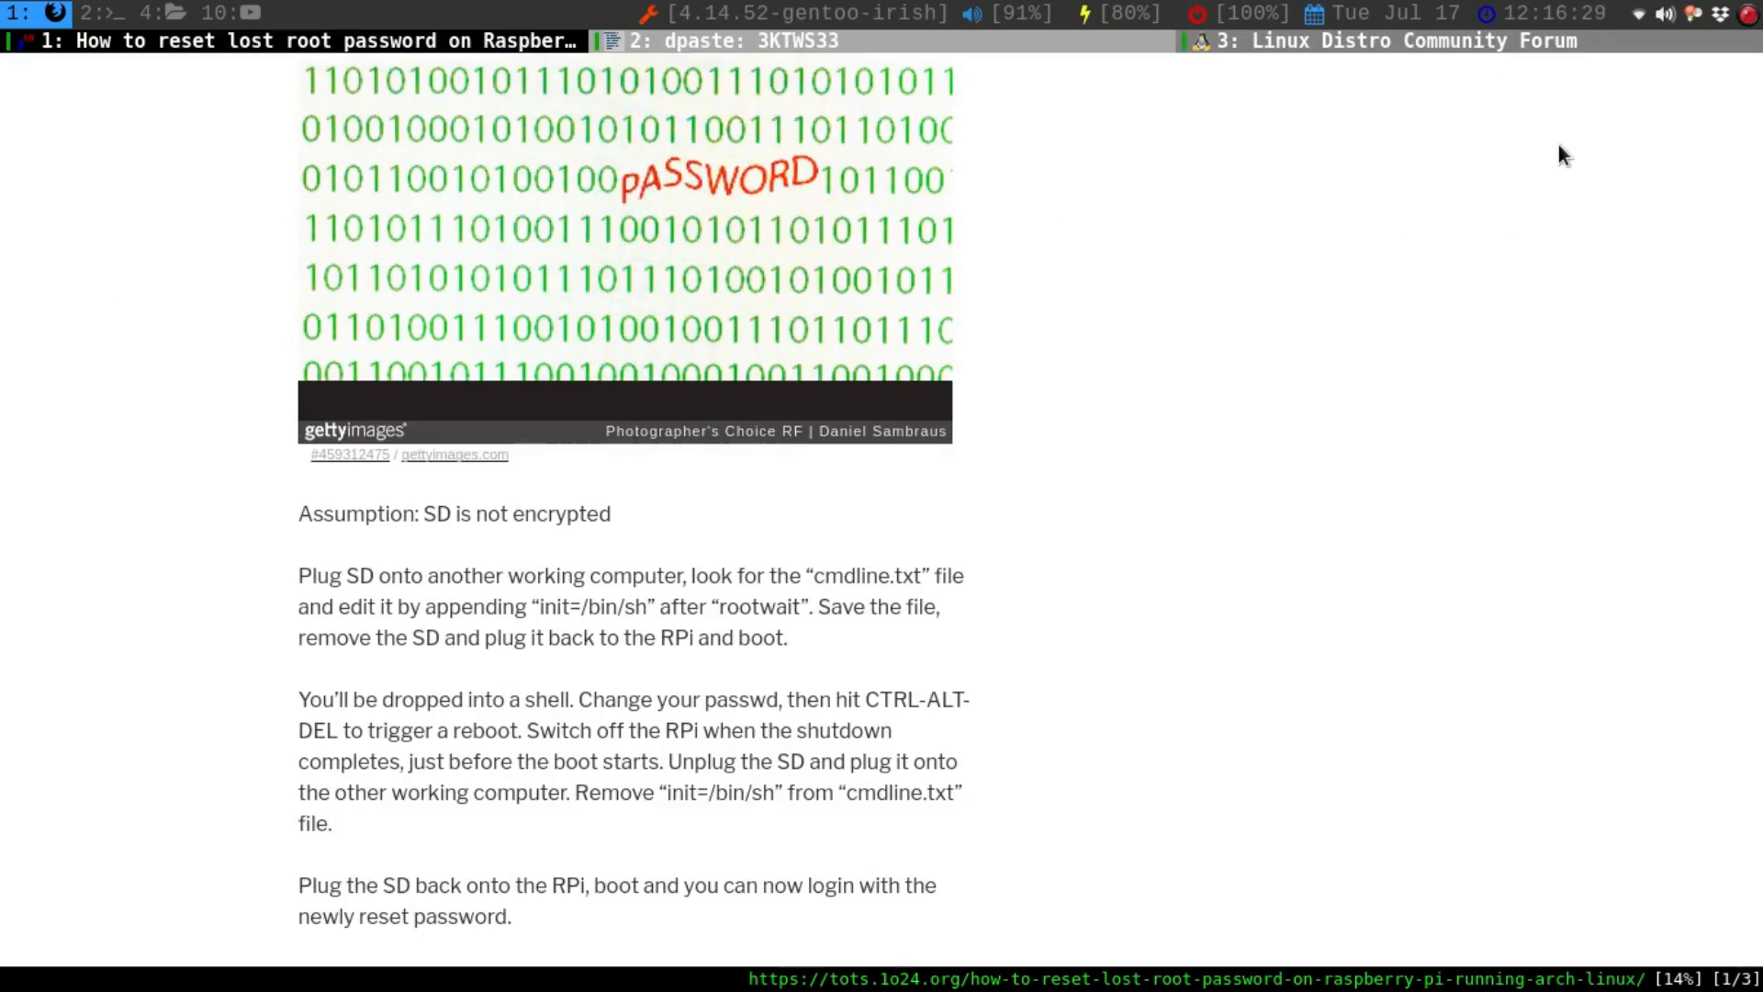
click(103, 13)
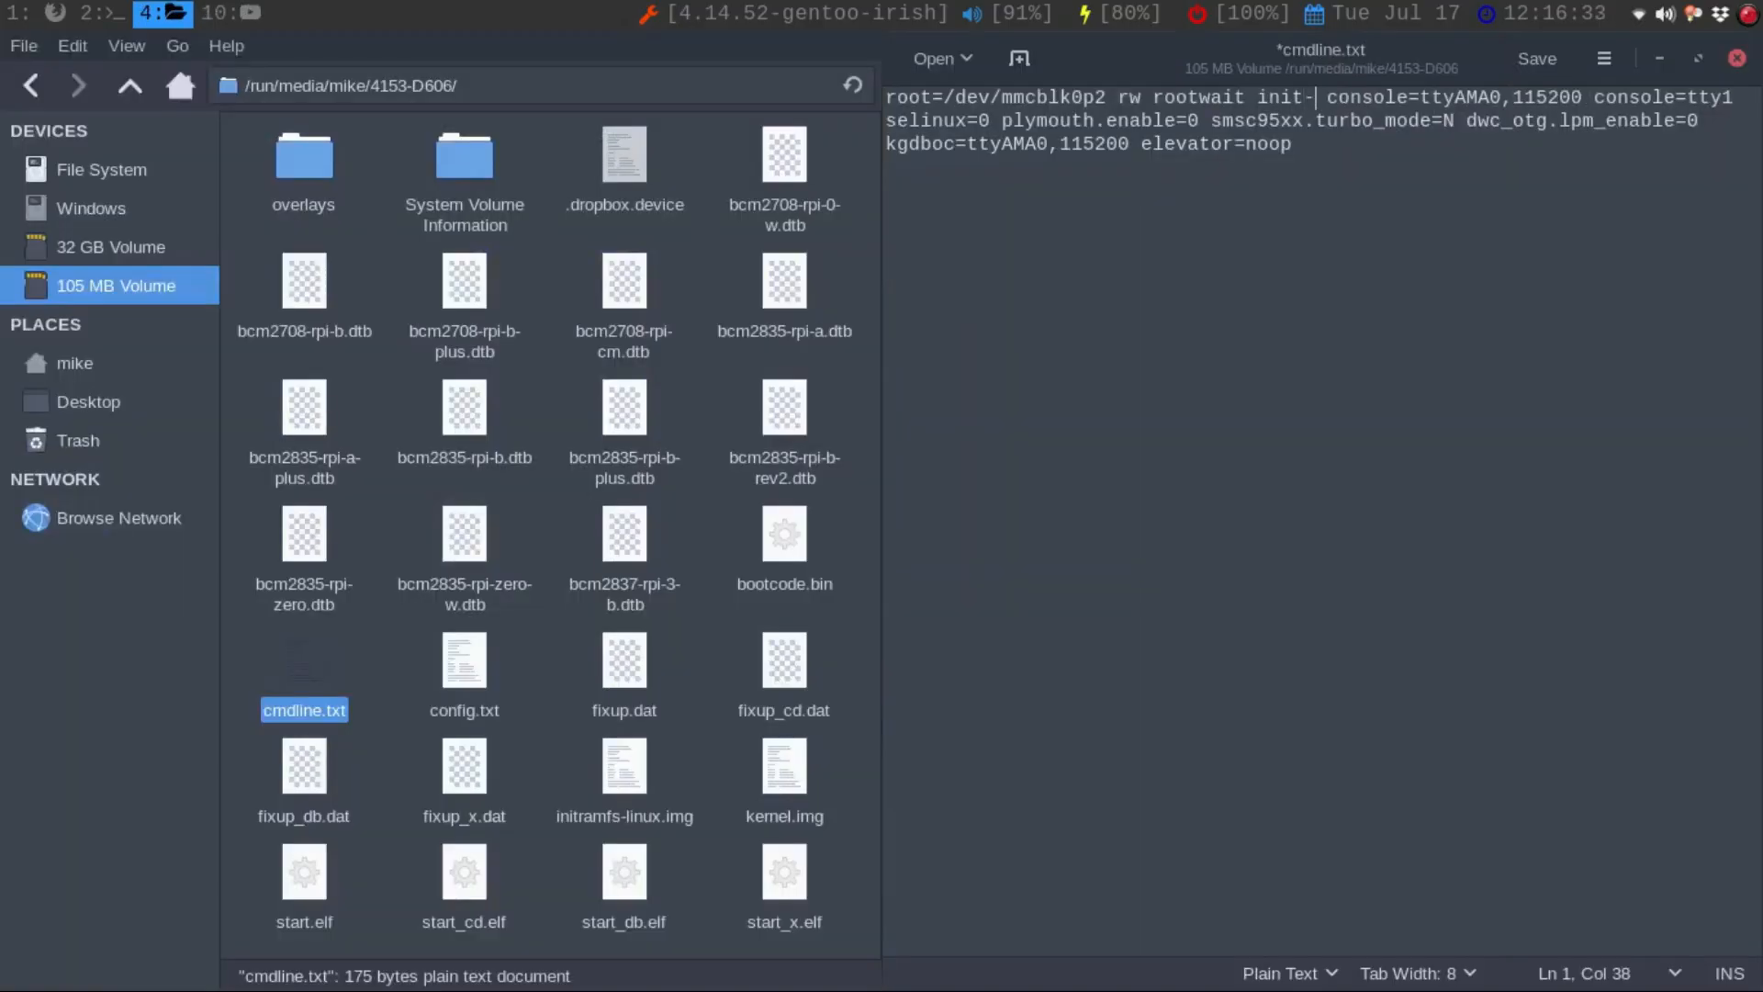
text(/)
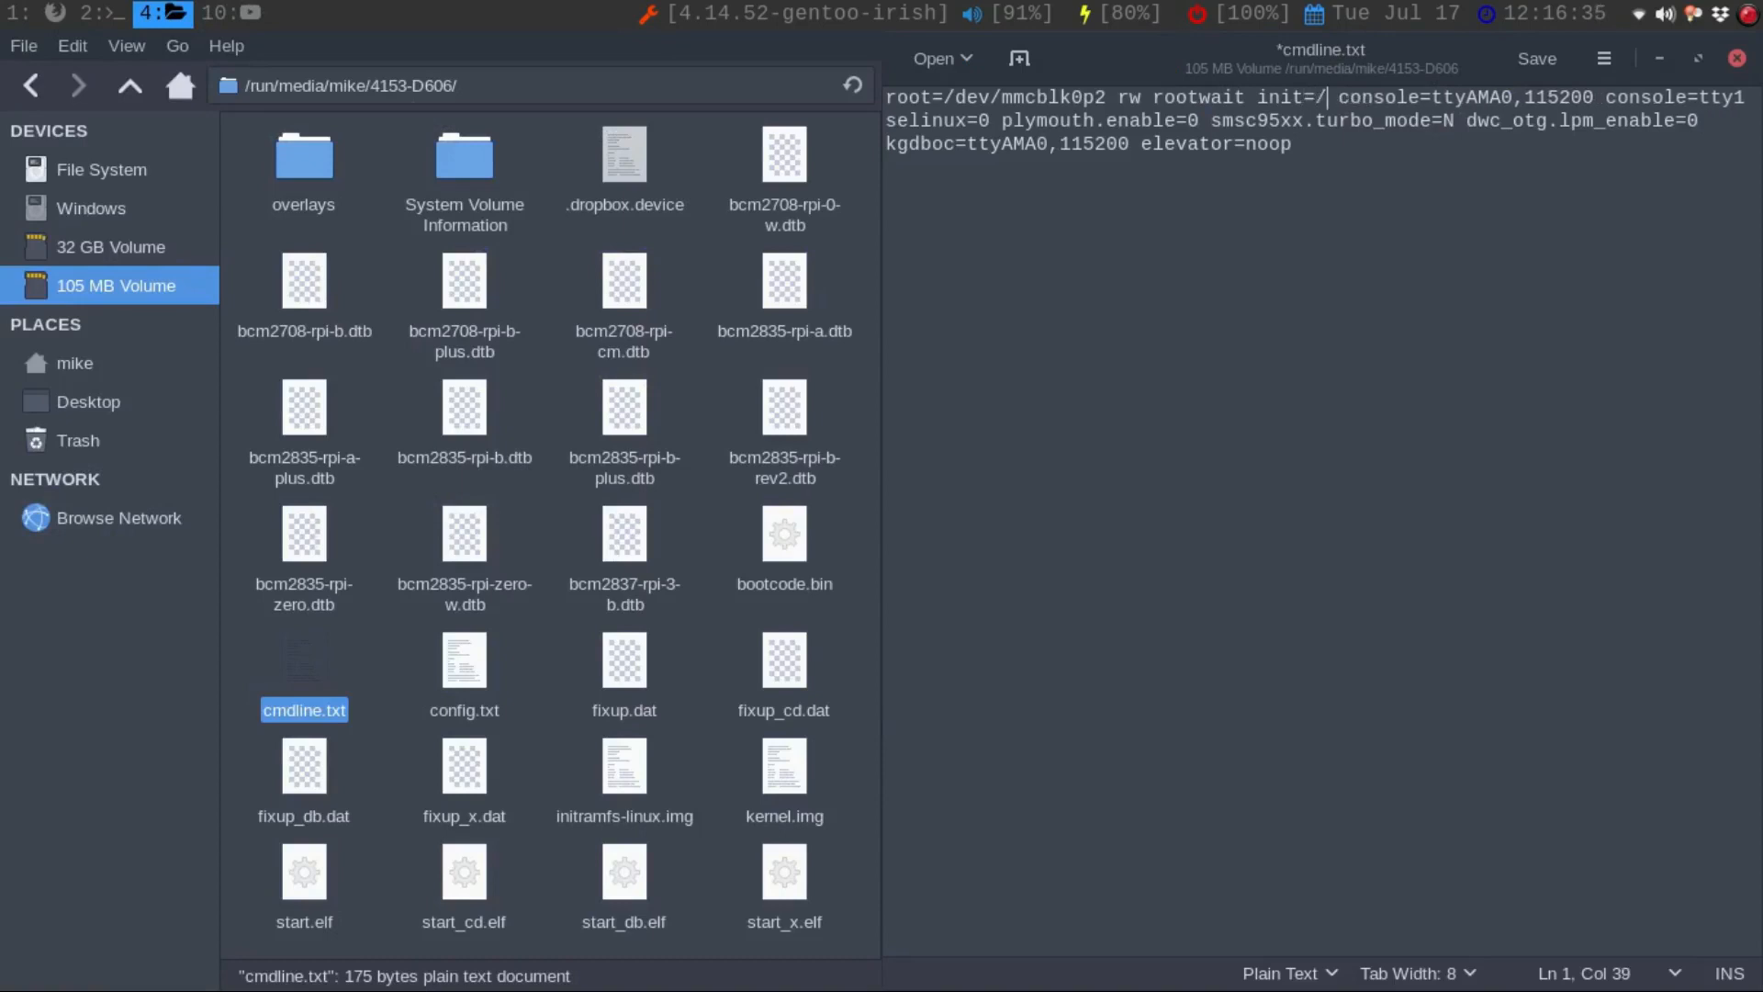
text(bin/bash)
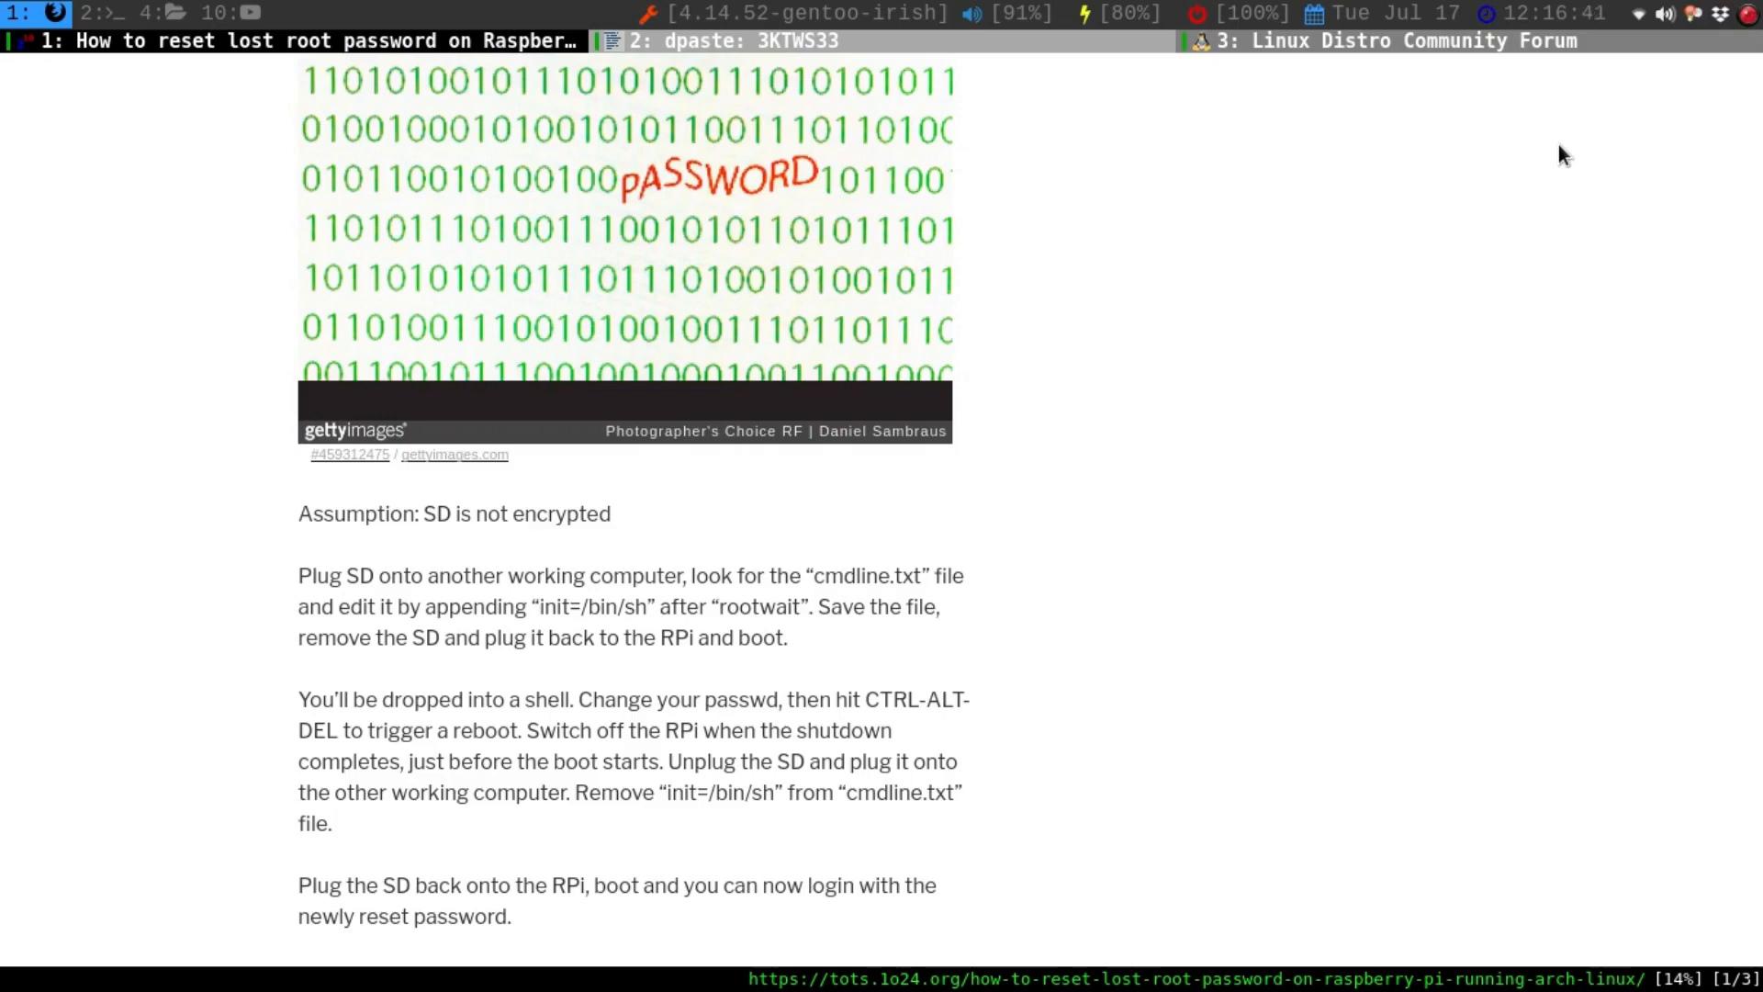
click(154, 13)
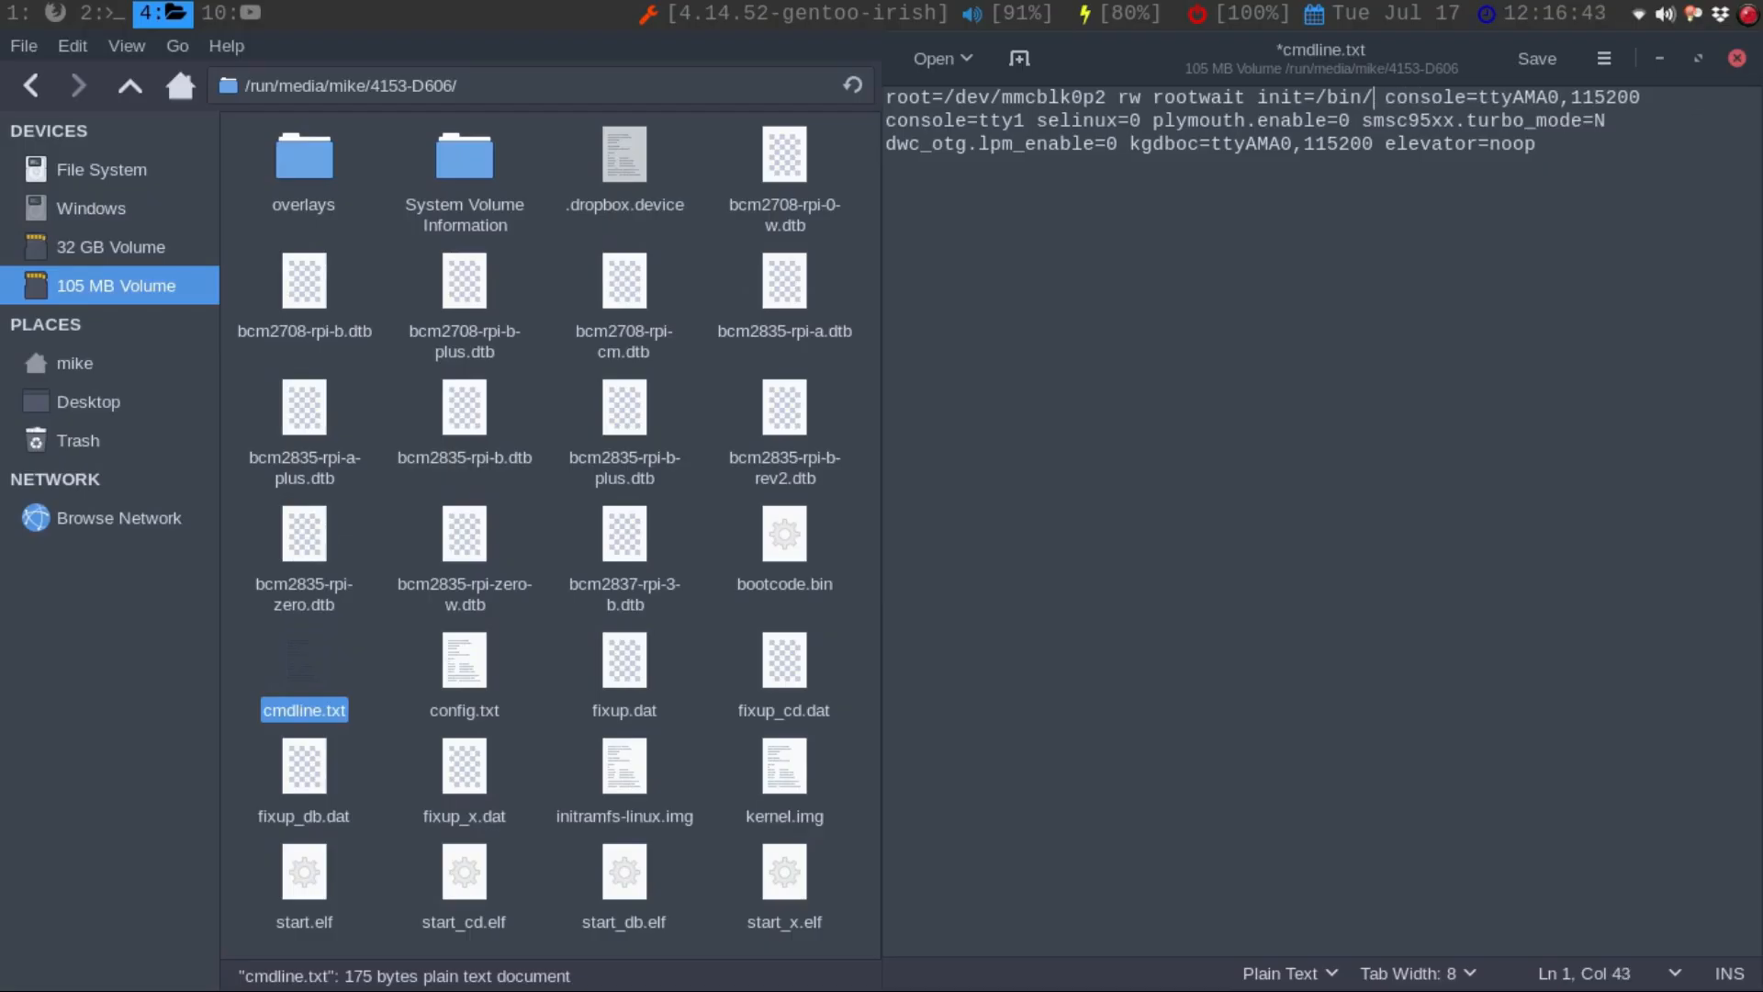
text(sh)
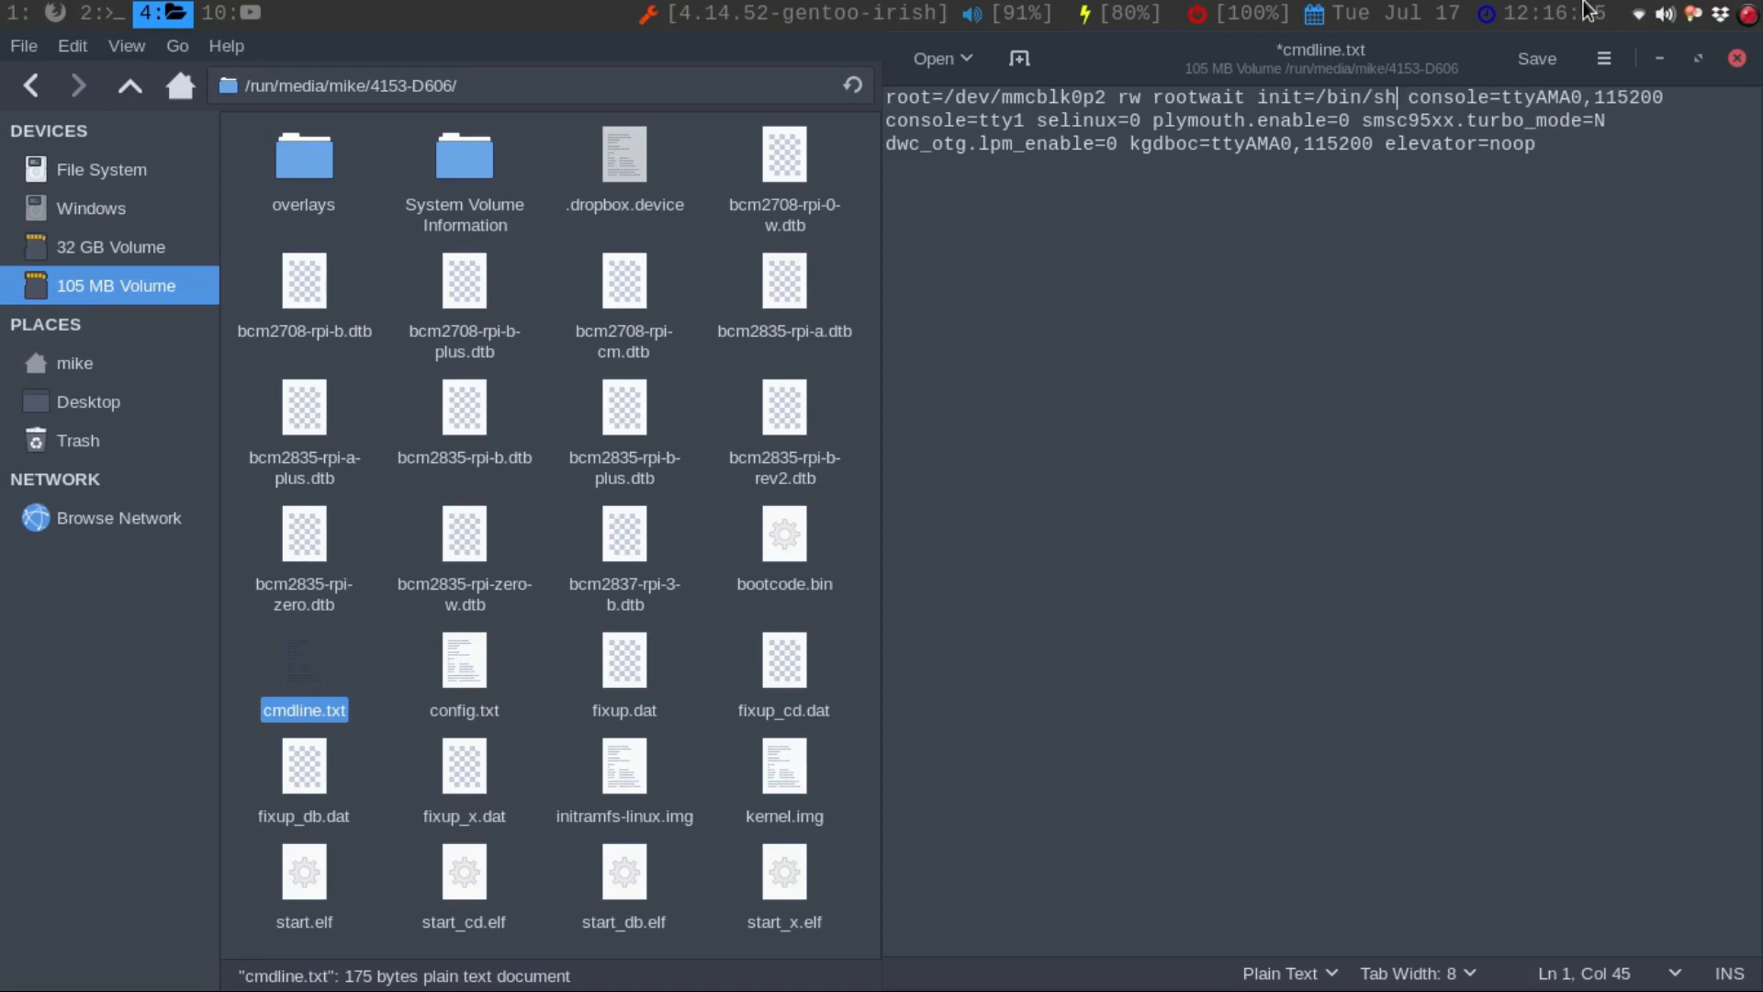
click(1535, 59)
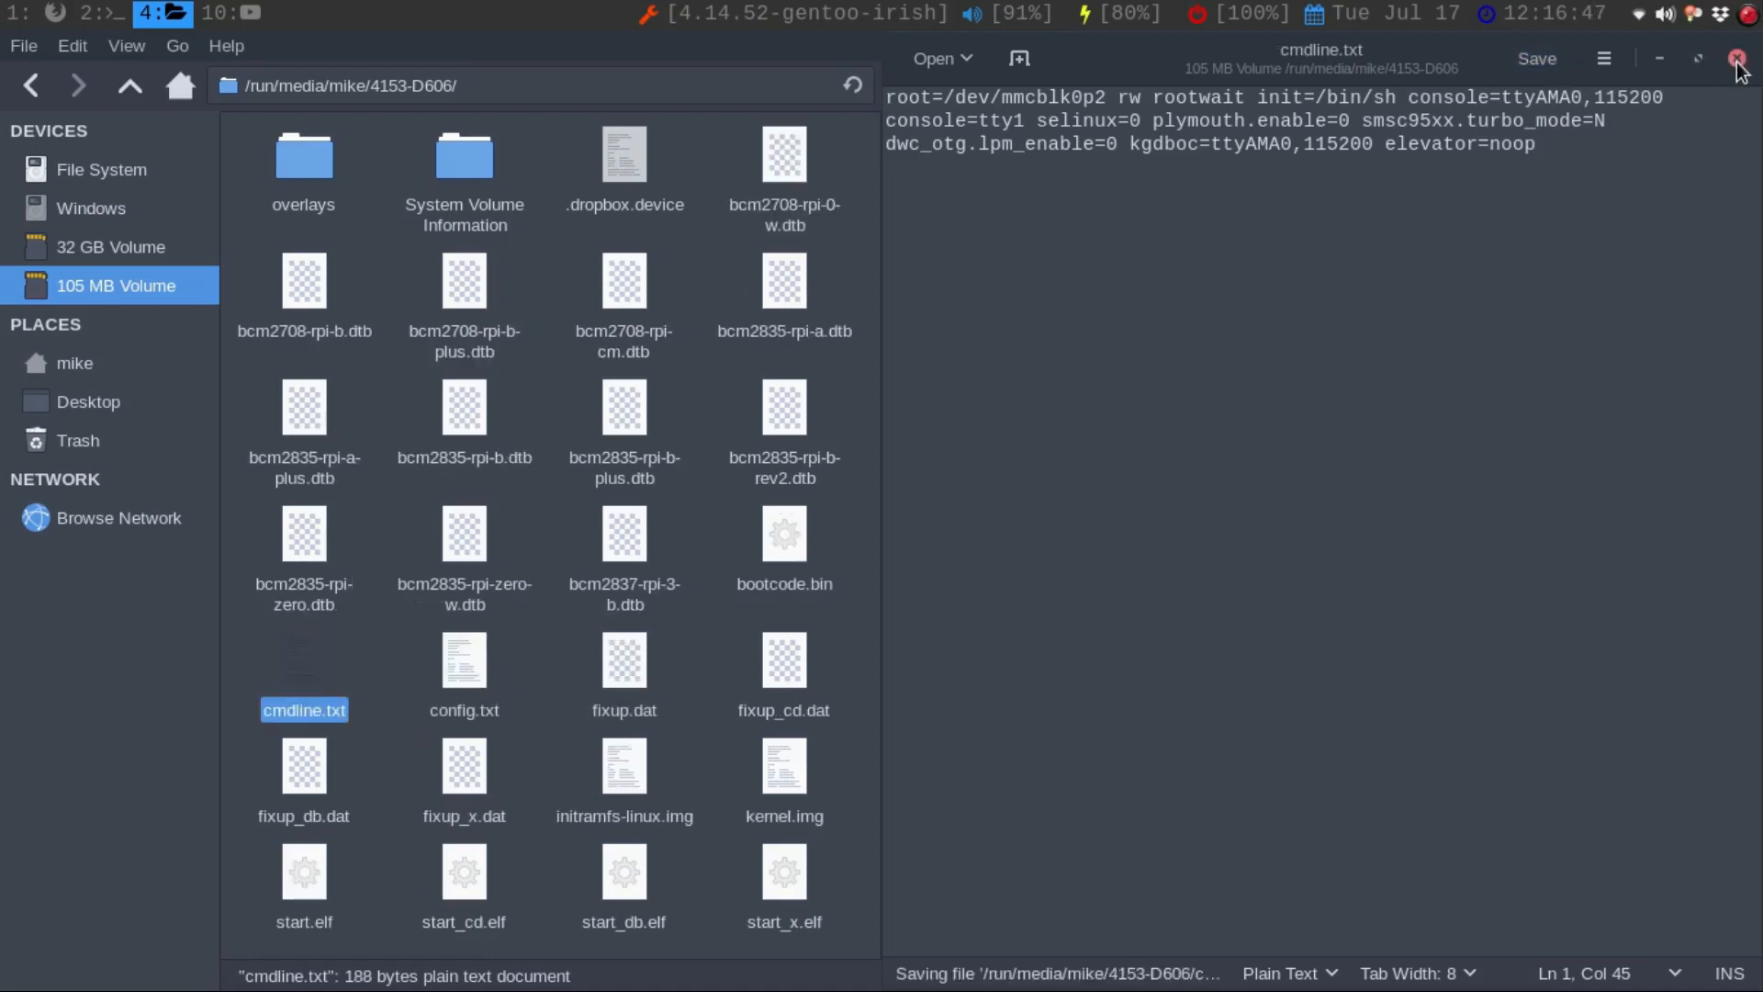
Step: Close the editor and select cmdline.txt again on the remounted boot volume
click(1736, 59)
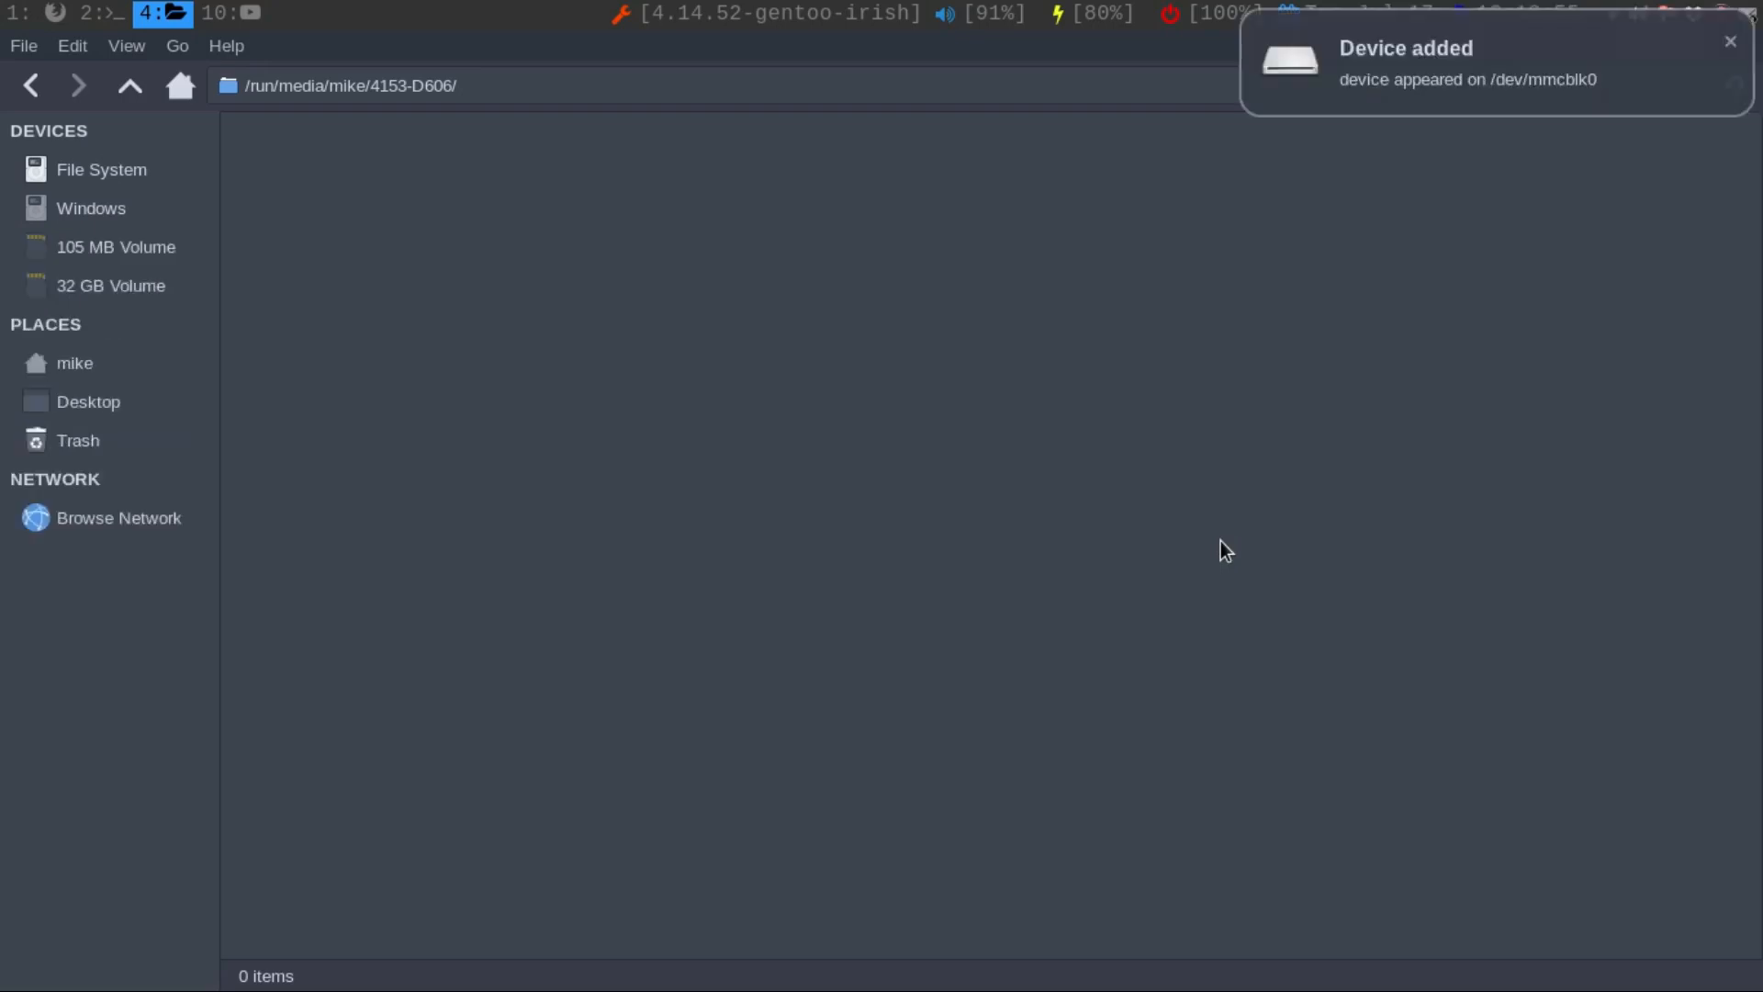
mouse_move(453, 555)
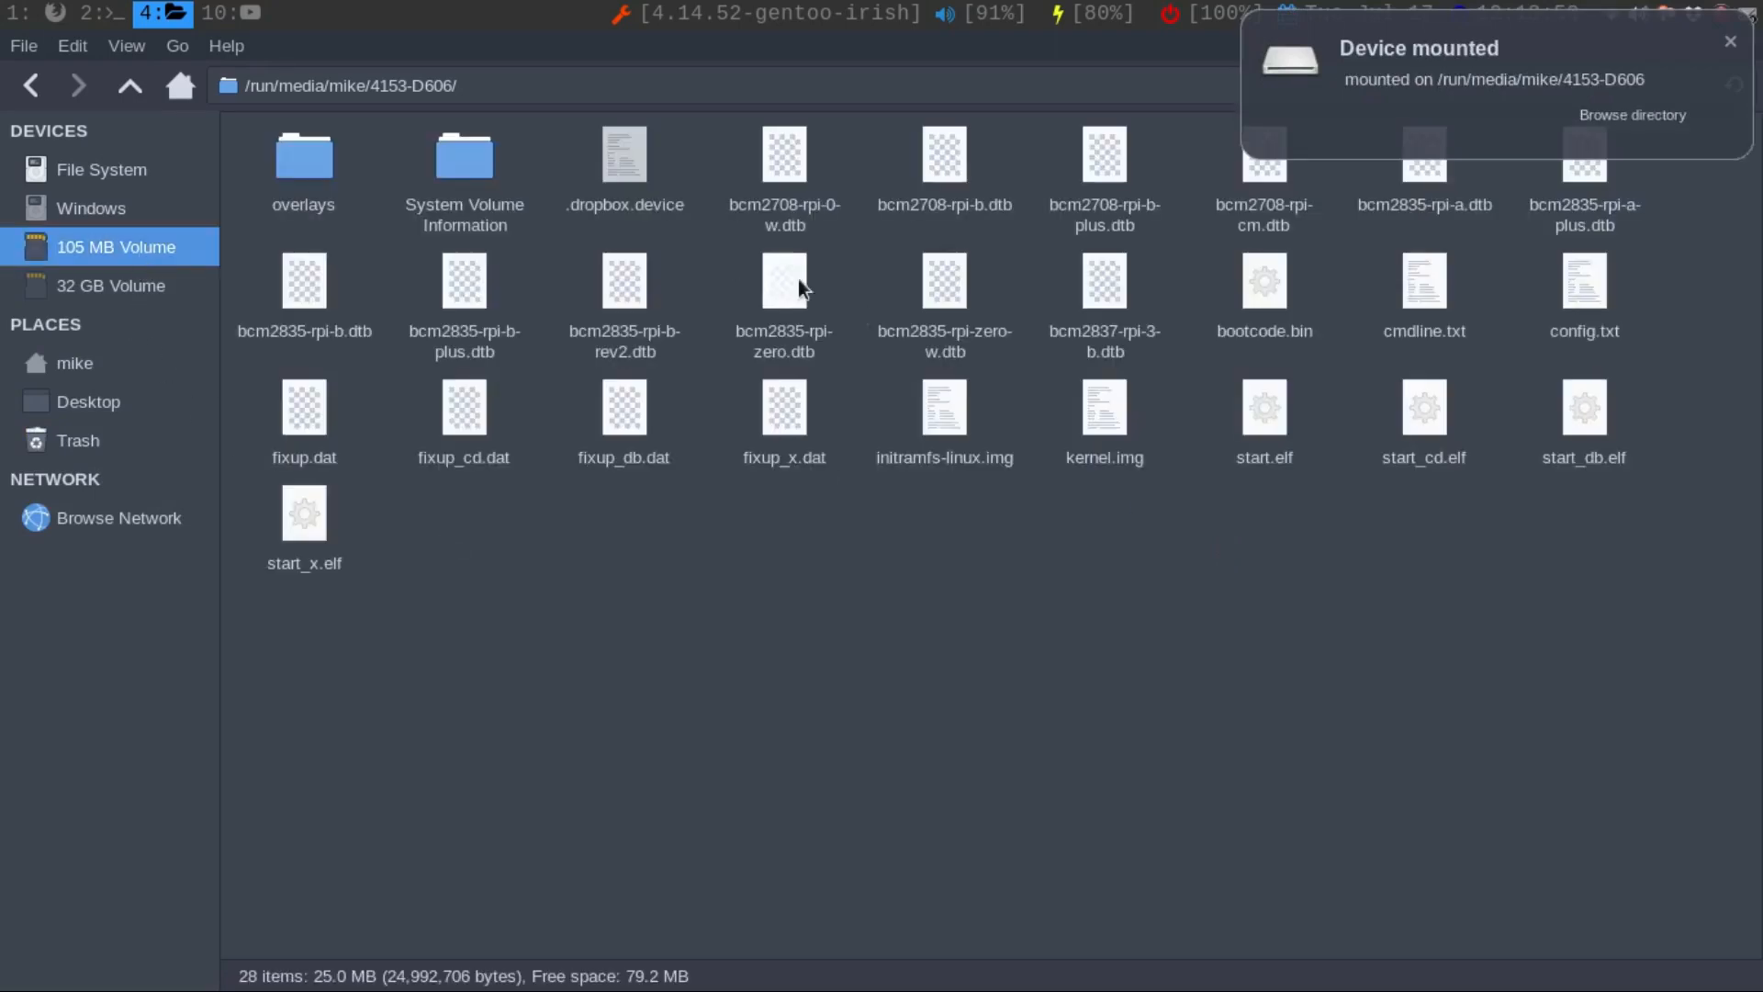
click(1424, 280)
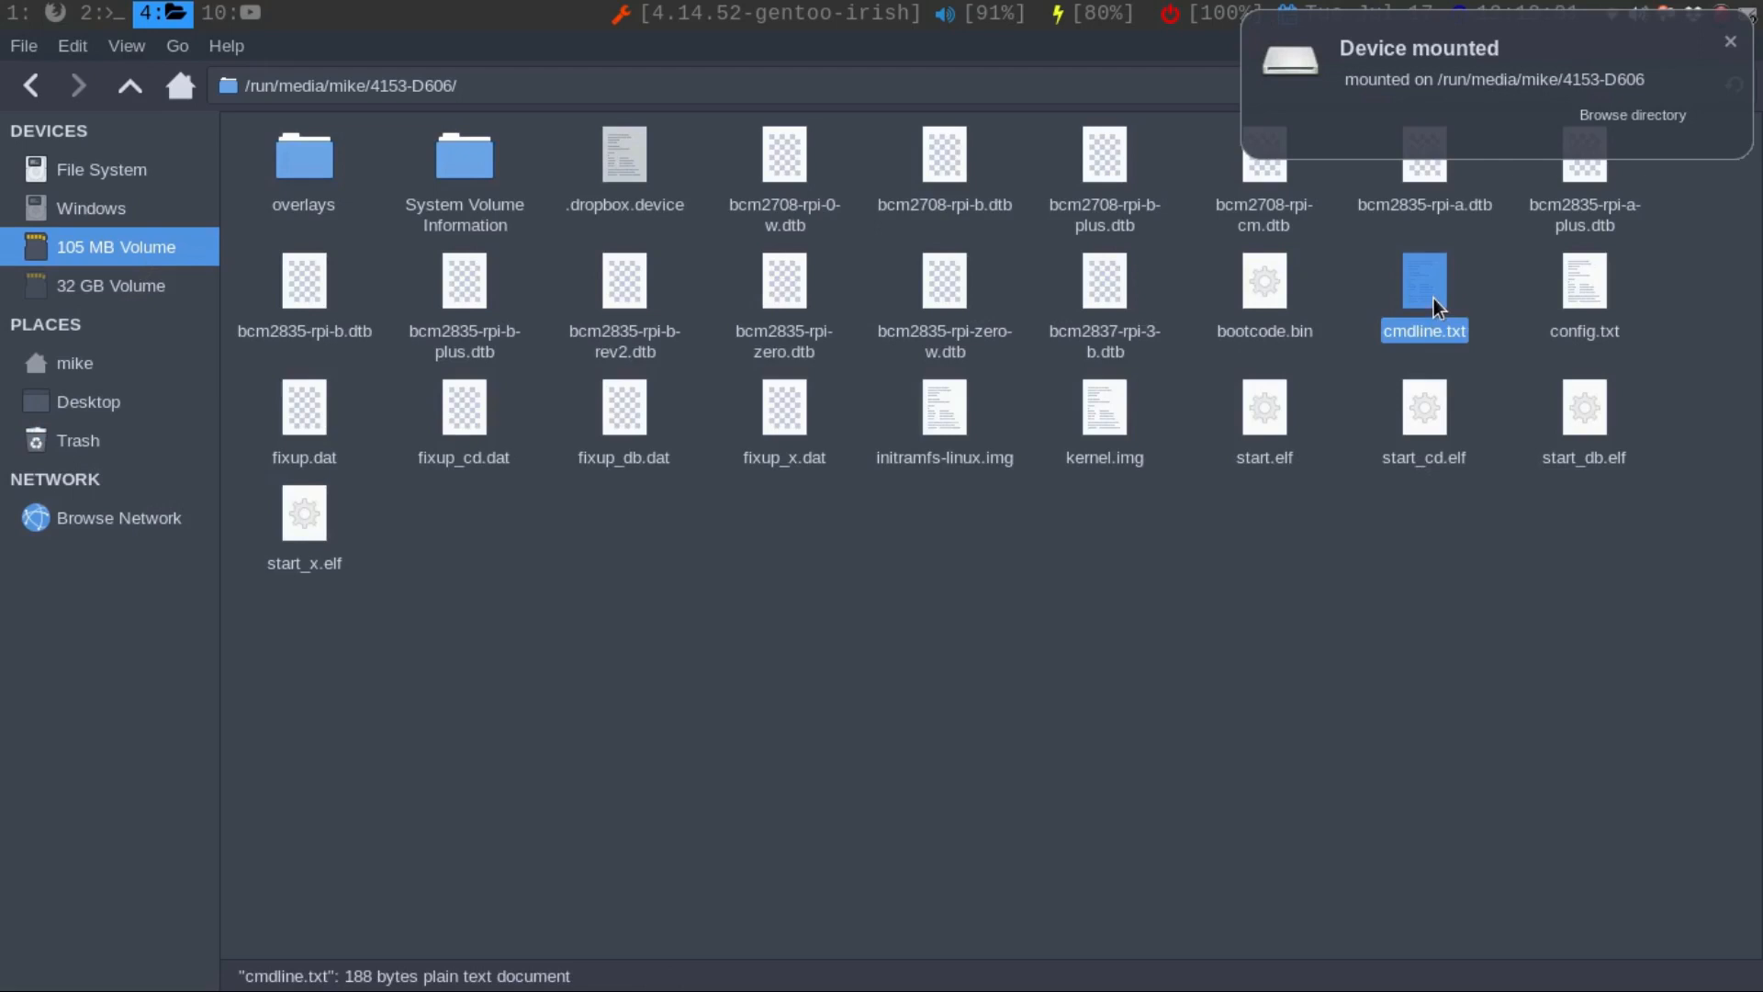
Step: Remove init=/bin/sh from cmdline.txt so the line ends with elevator=noop, and save
double_click(1423, 279)
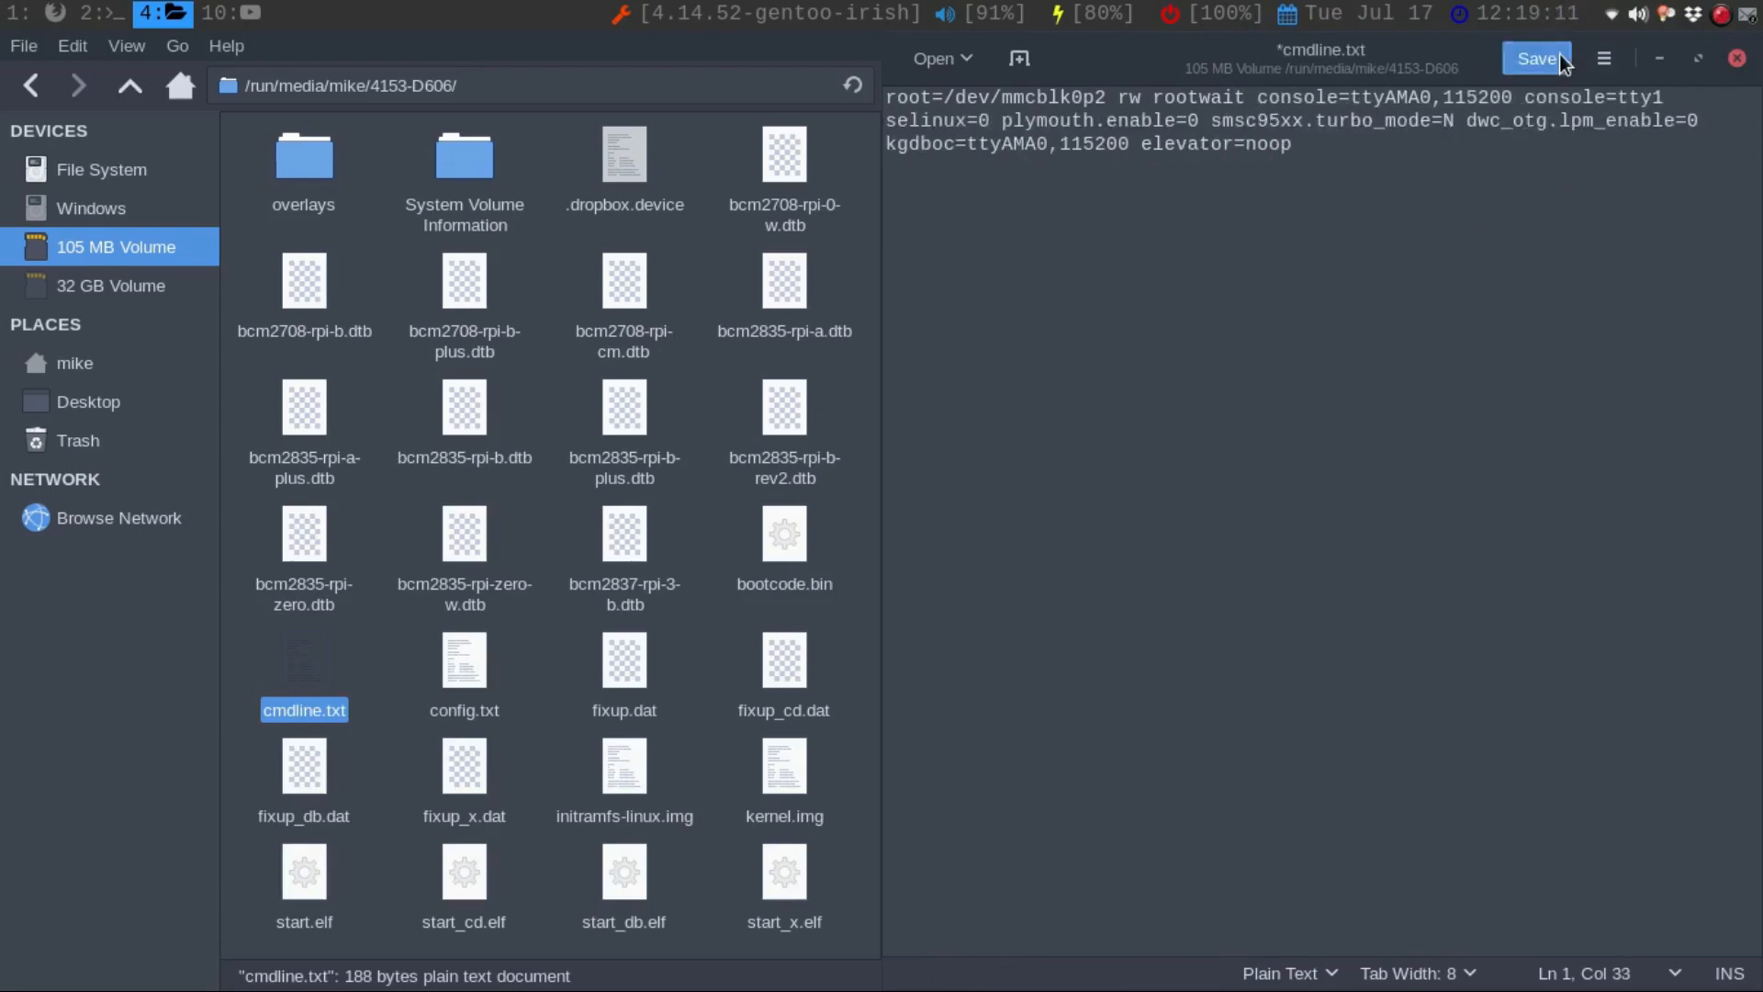
click(1535, 58)
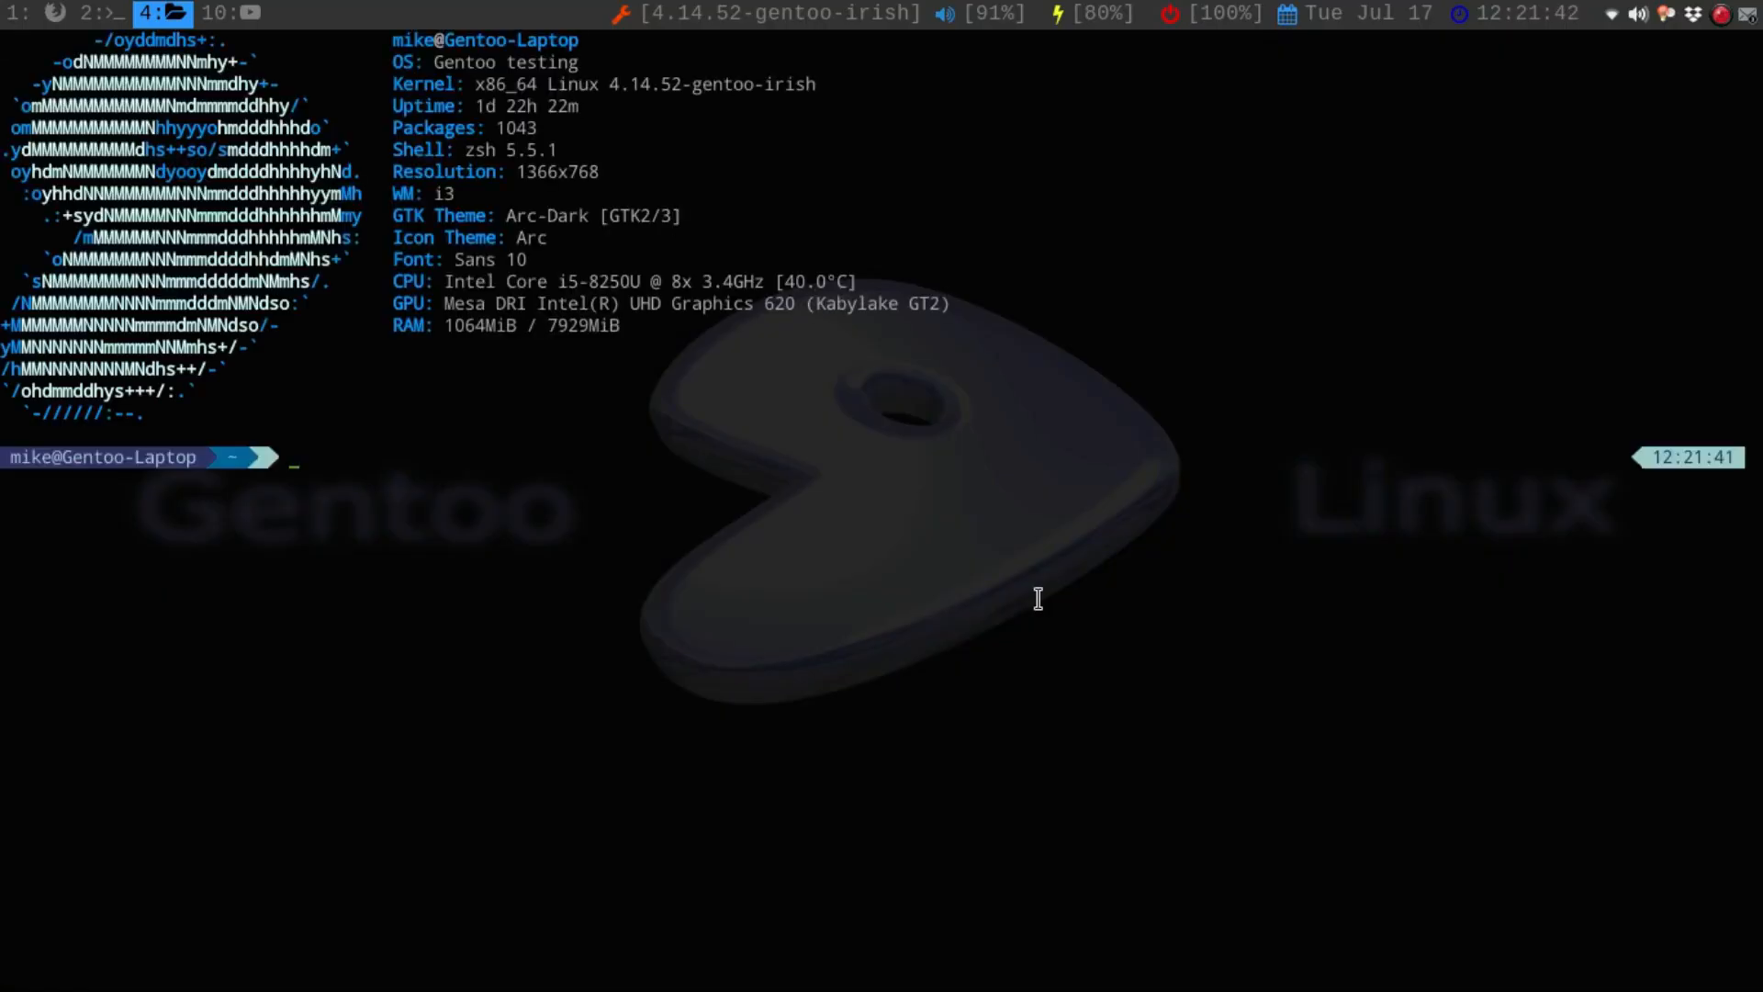
Step: Run the rpi alias, clear the stale host key in ~/.ssh/known_hosts with vim, reconnect and answer yes to log in as pi@archpi
text(rpi)
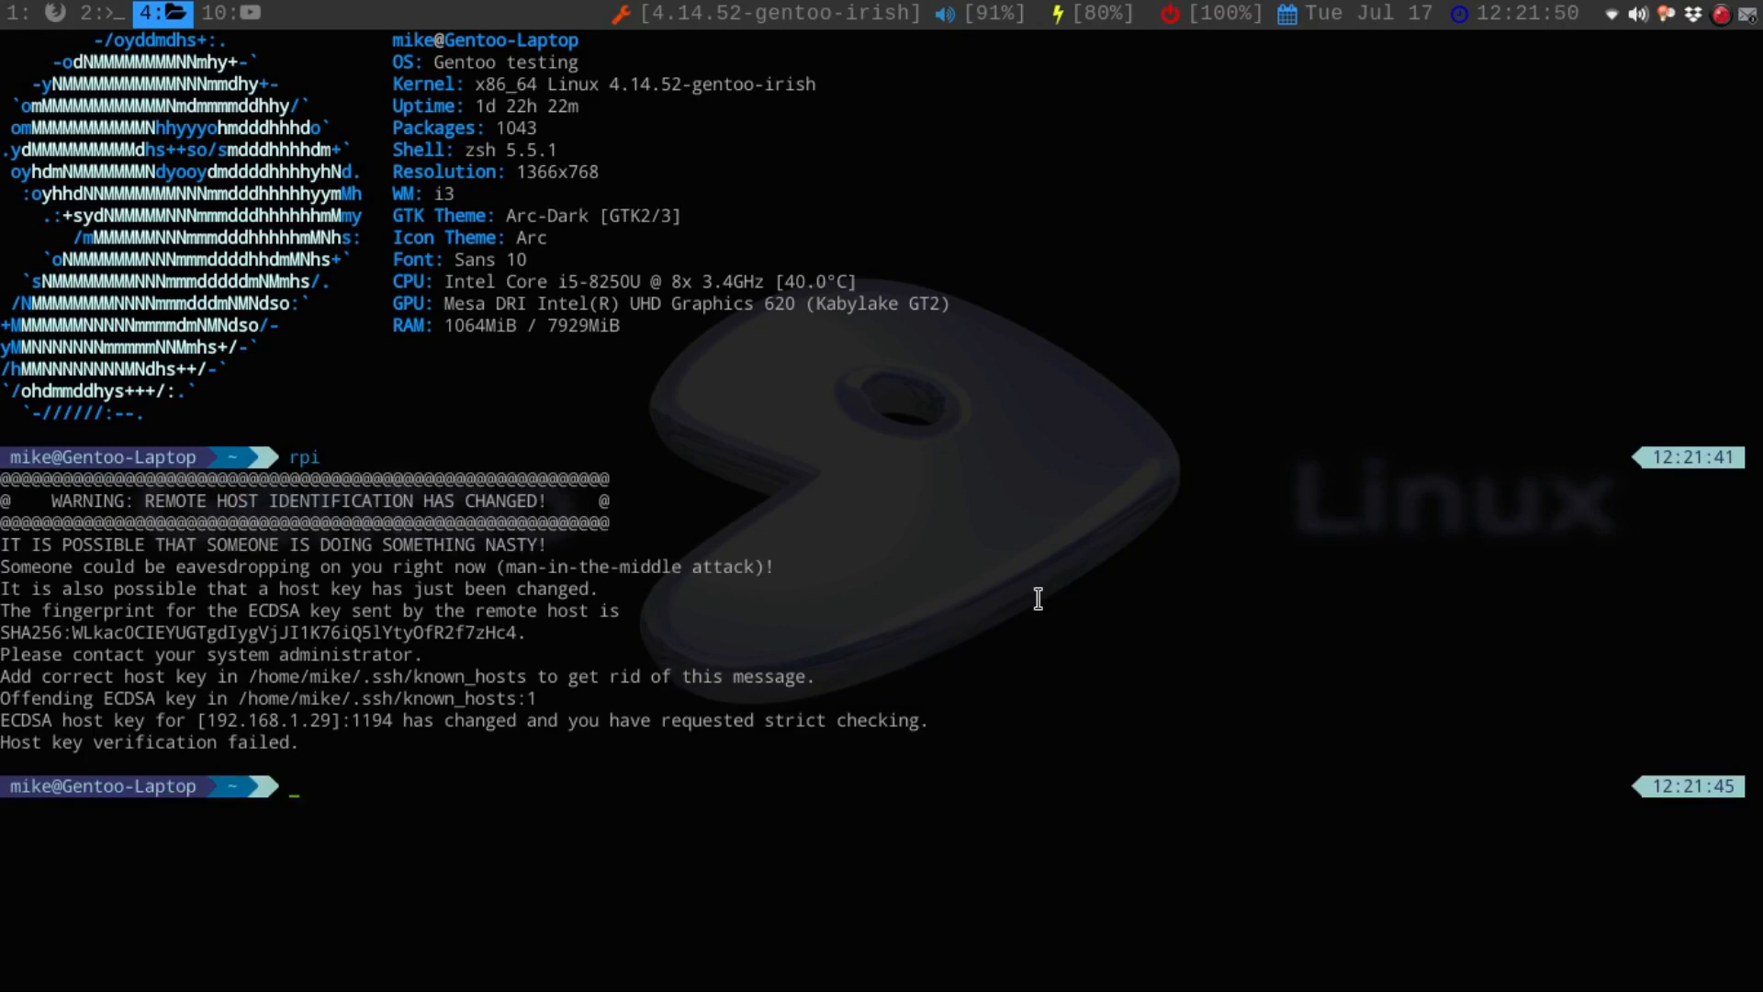
text(vim .s)
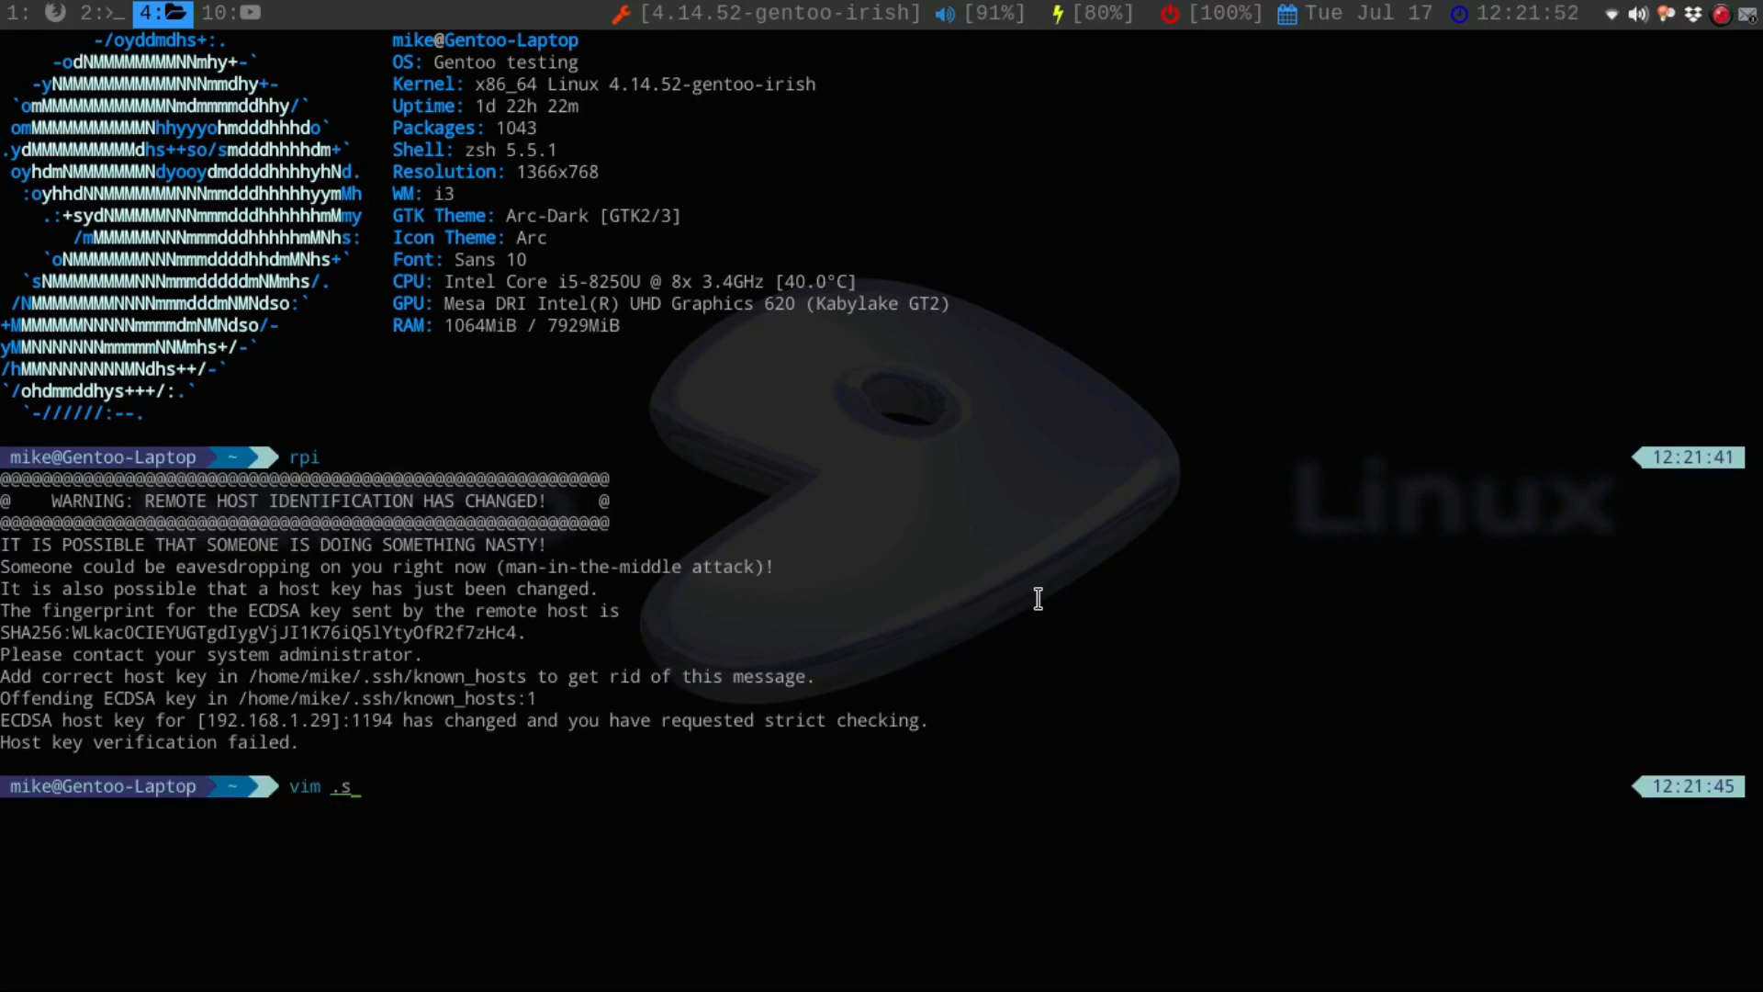
text(sh/known_hosts)
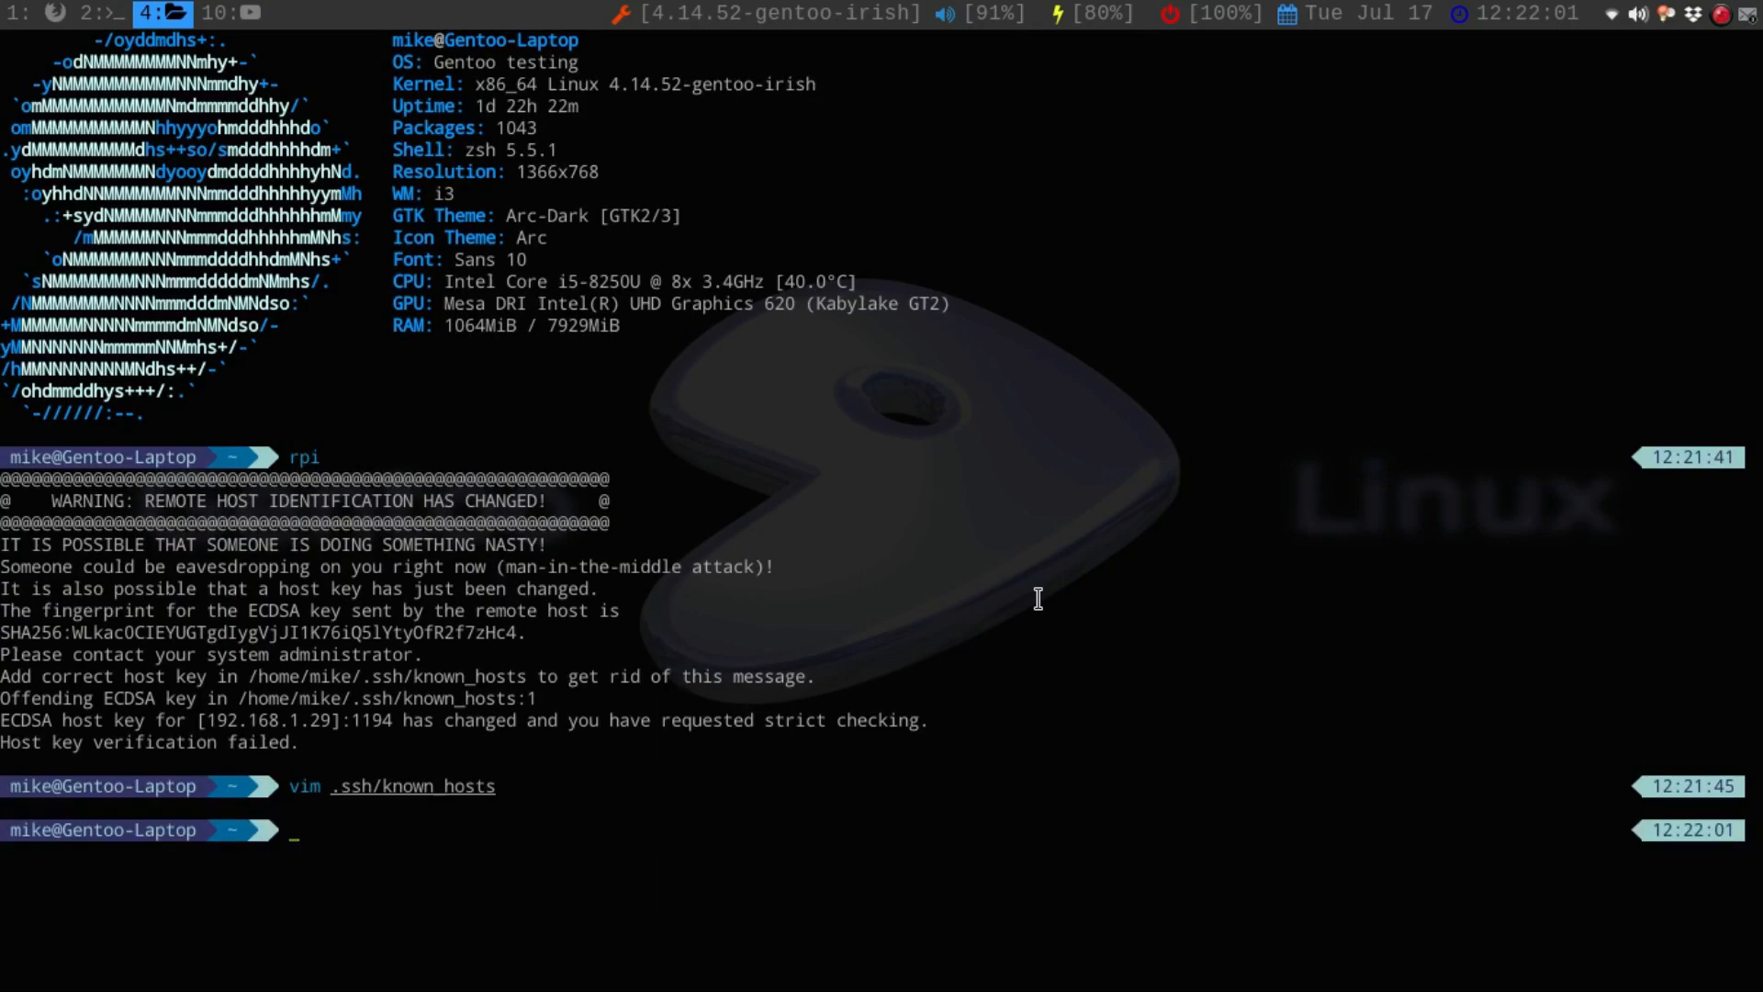
text(rpi)
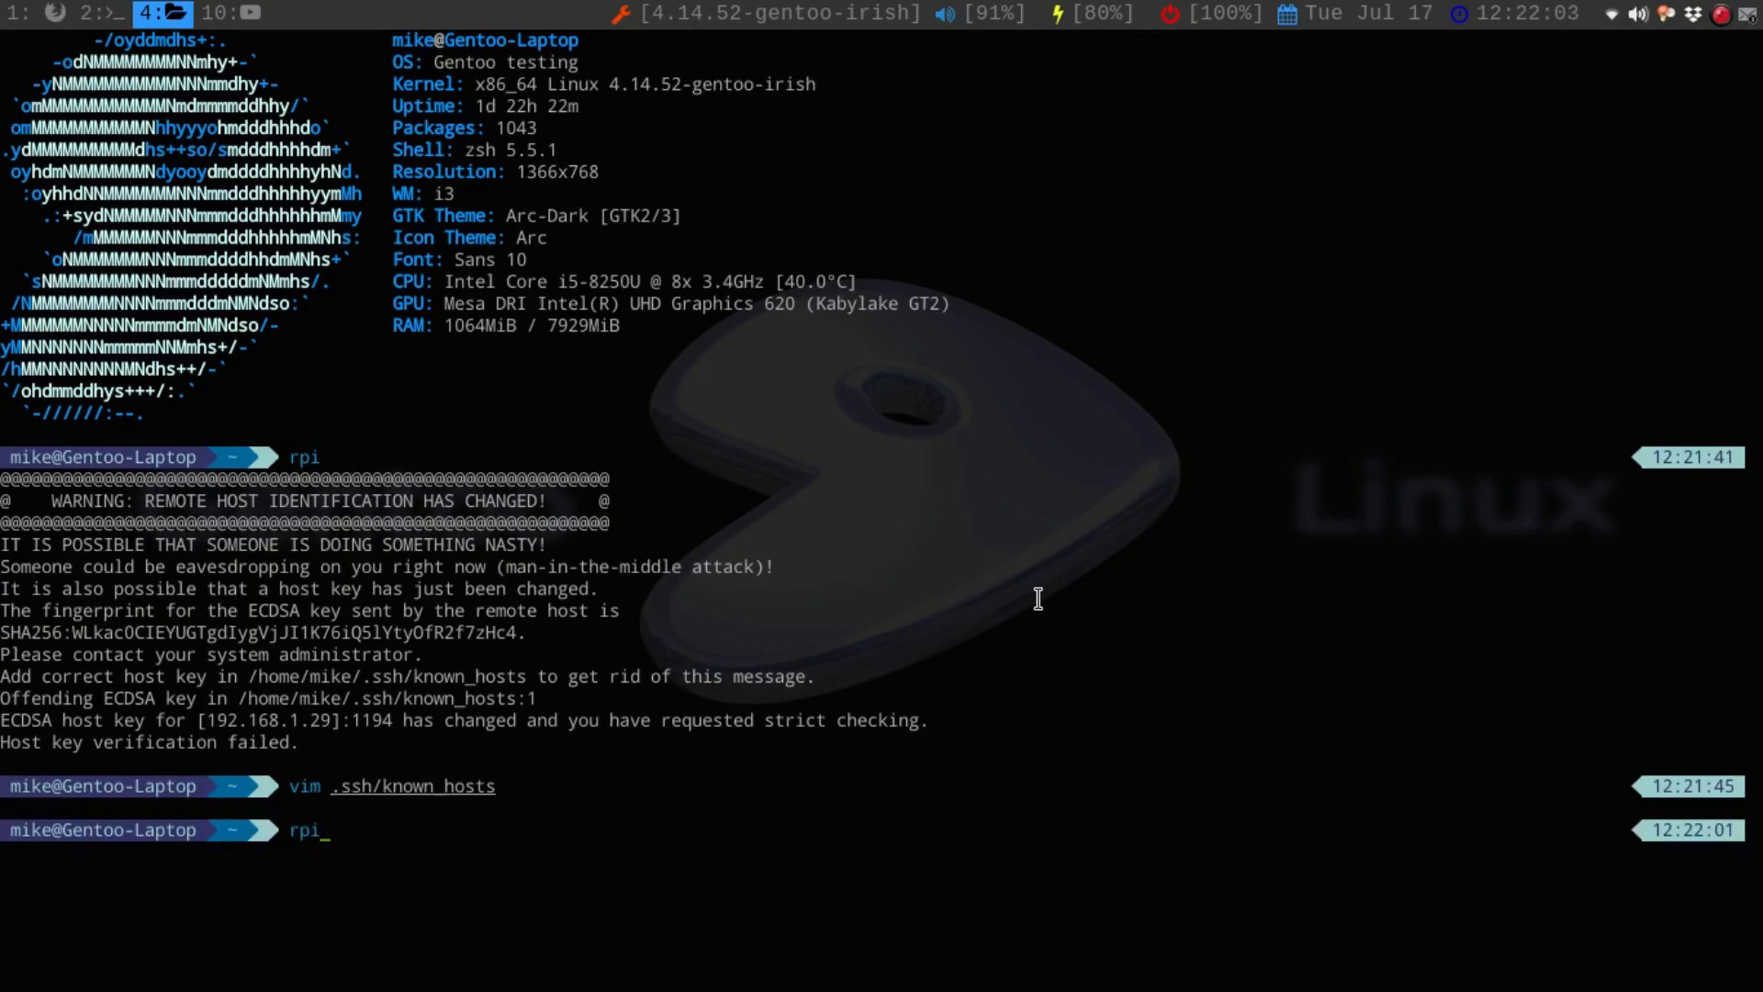
text(y)
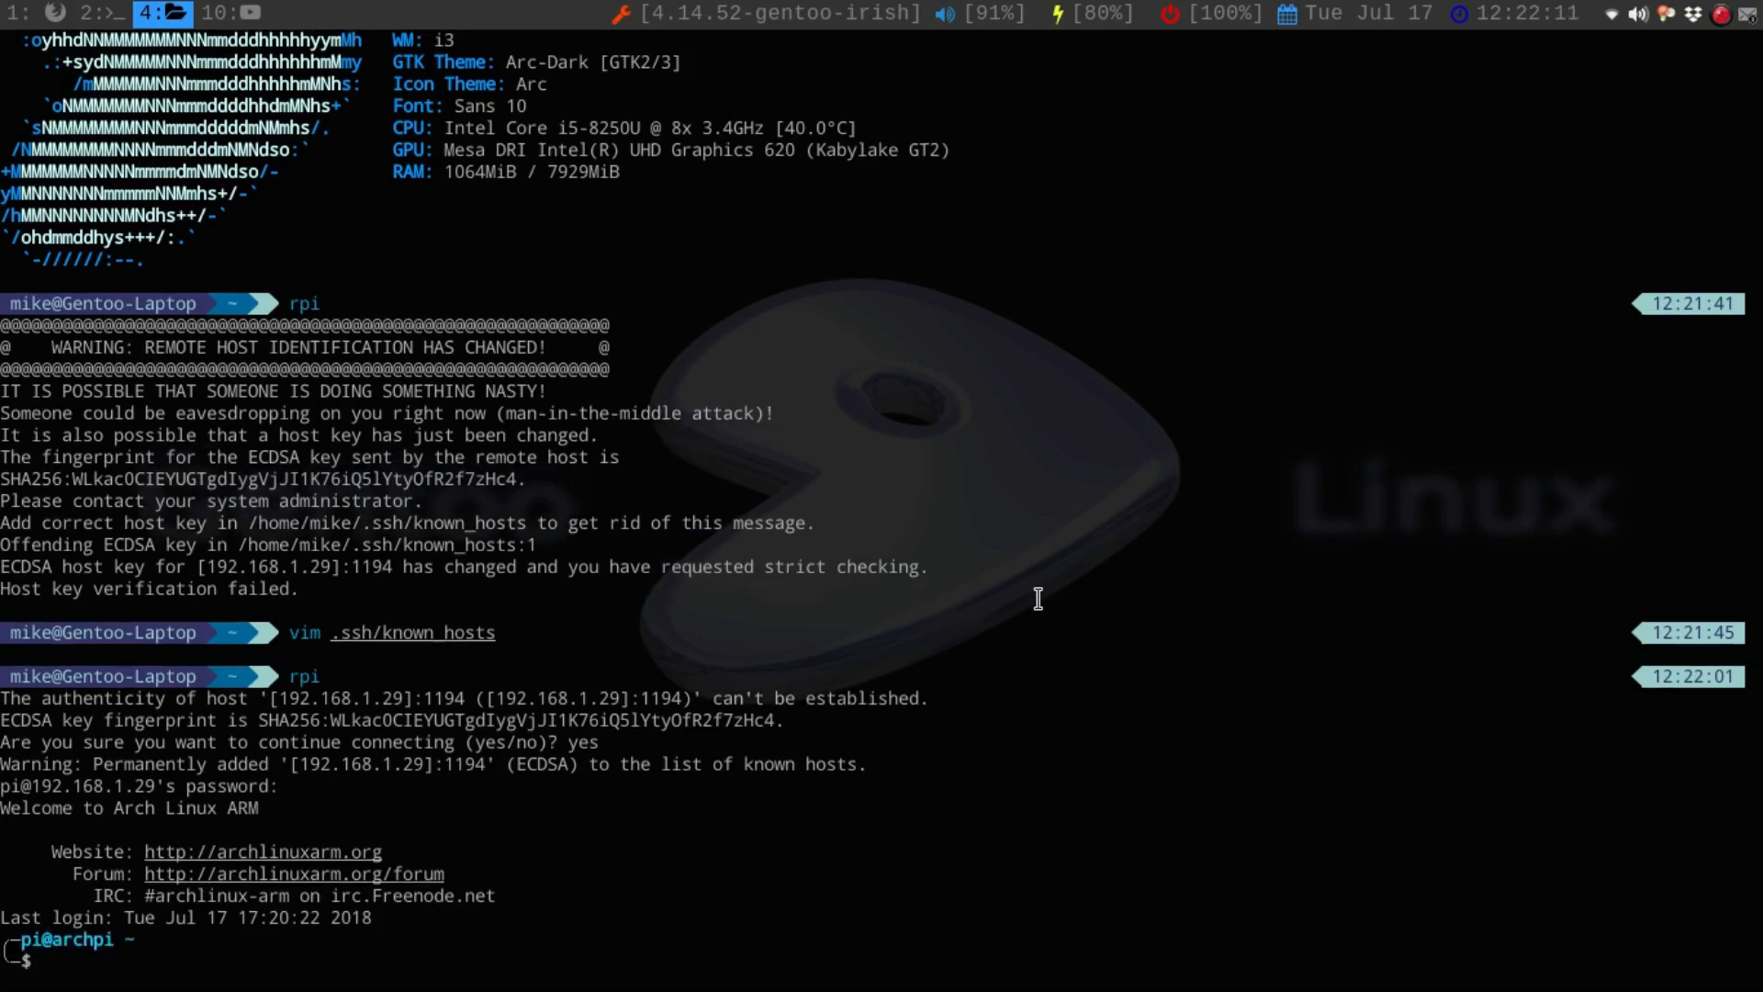
Step: Run sudo pacman -Syu and answer y to replacing gnome-themes-standard and pkg-config, listing 277 packages
text(sudo)
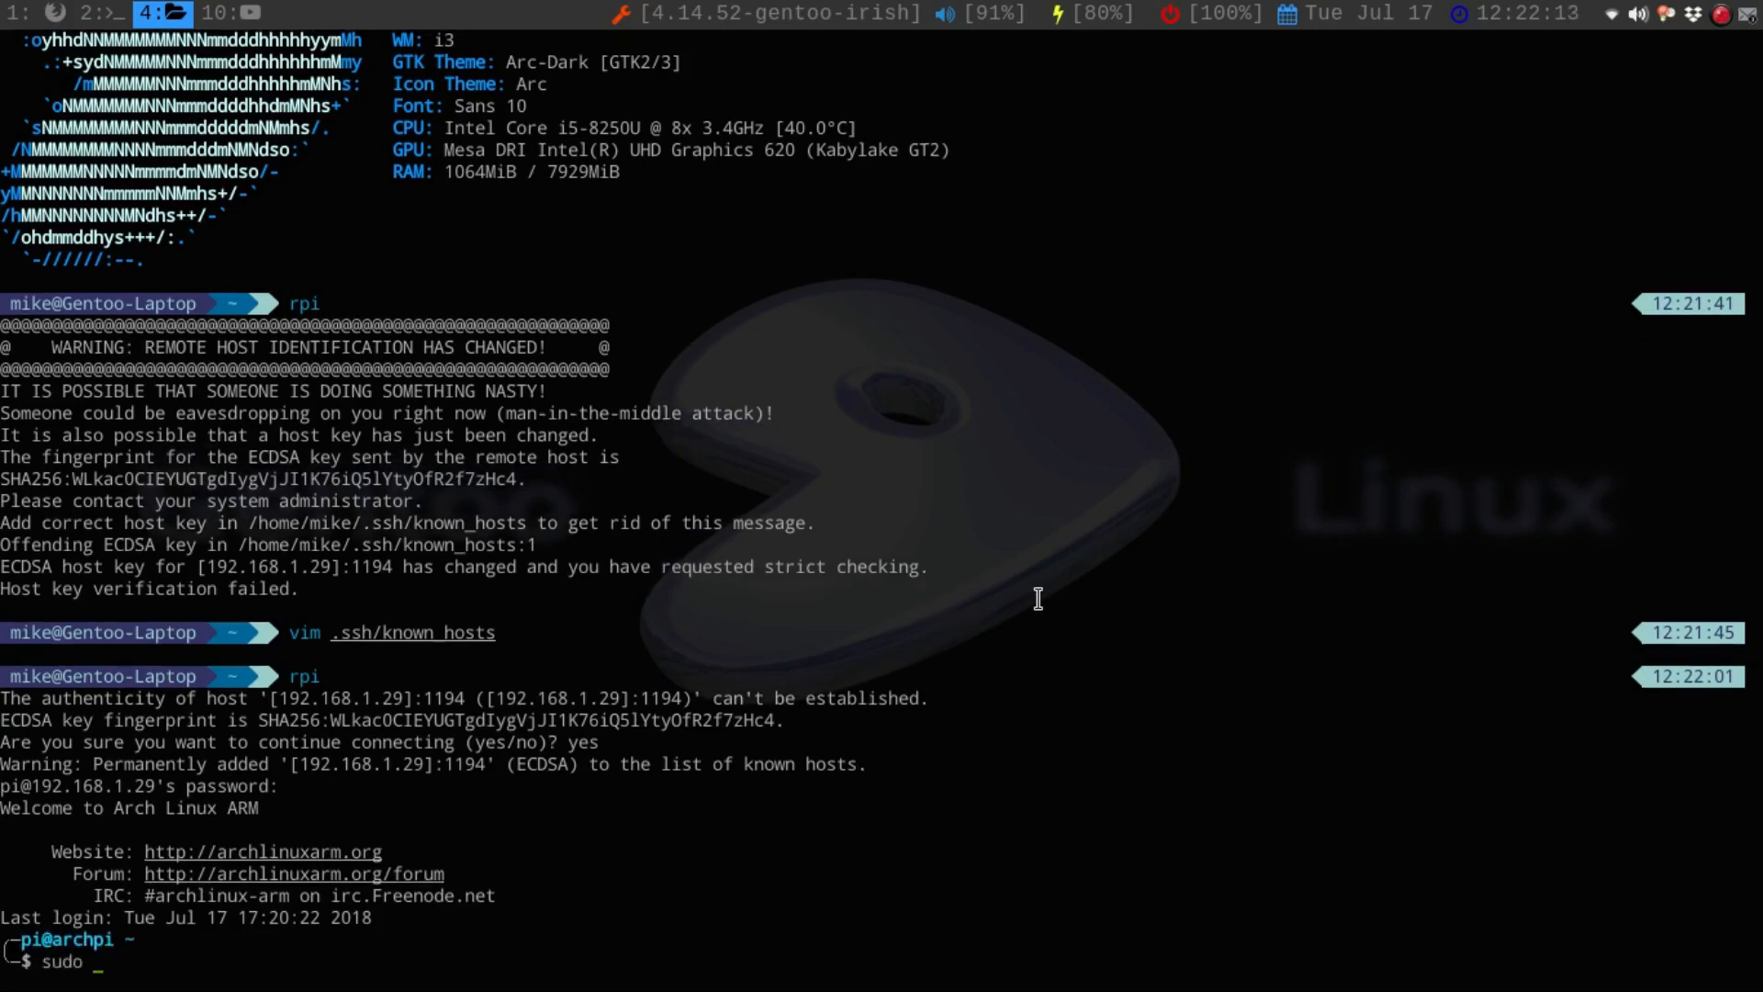
text(pacman -Syu)
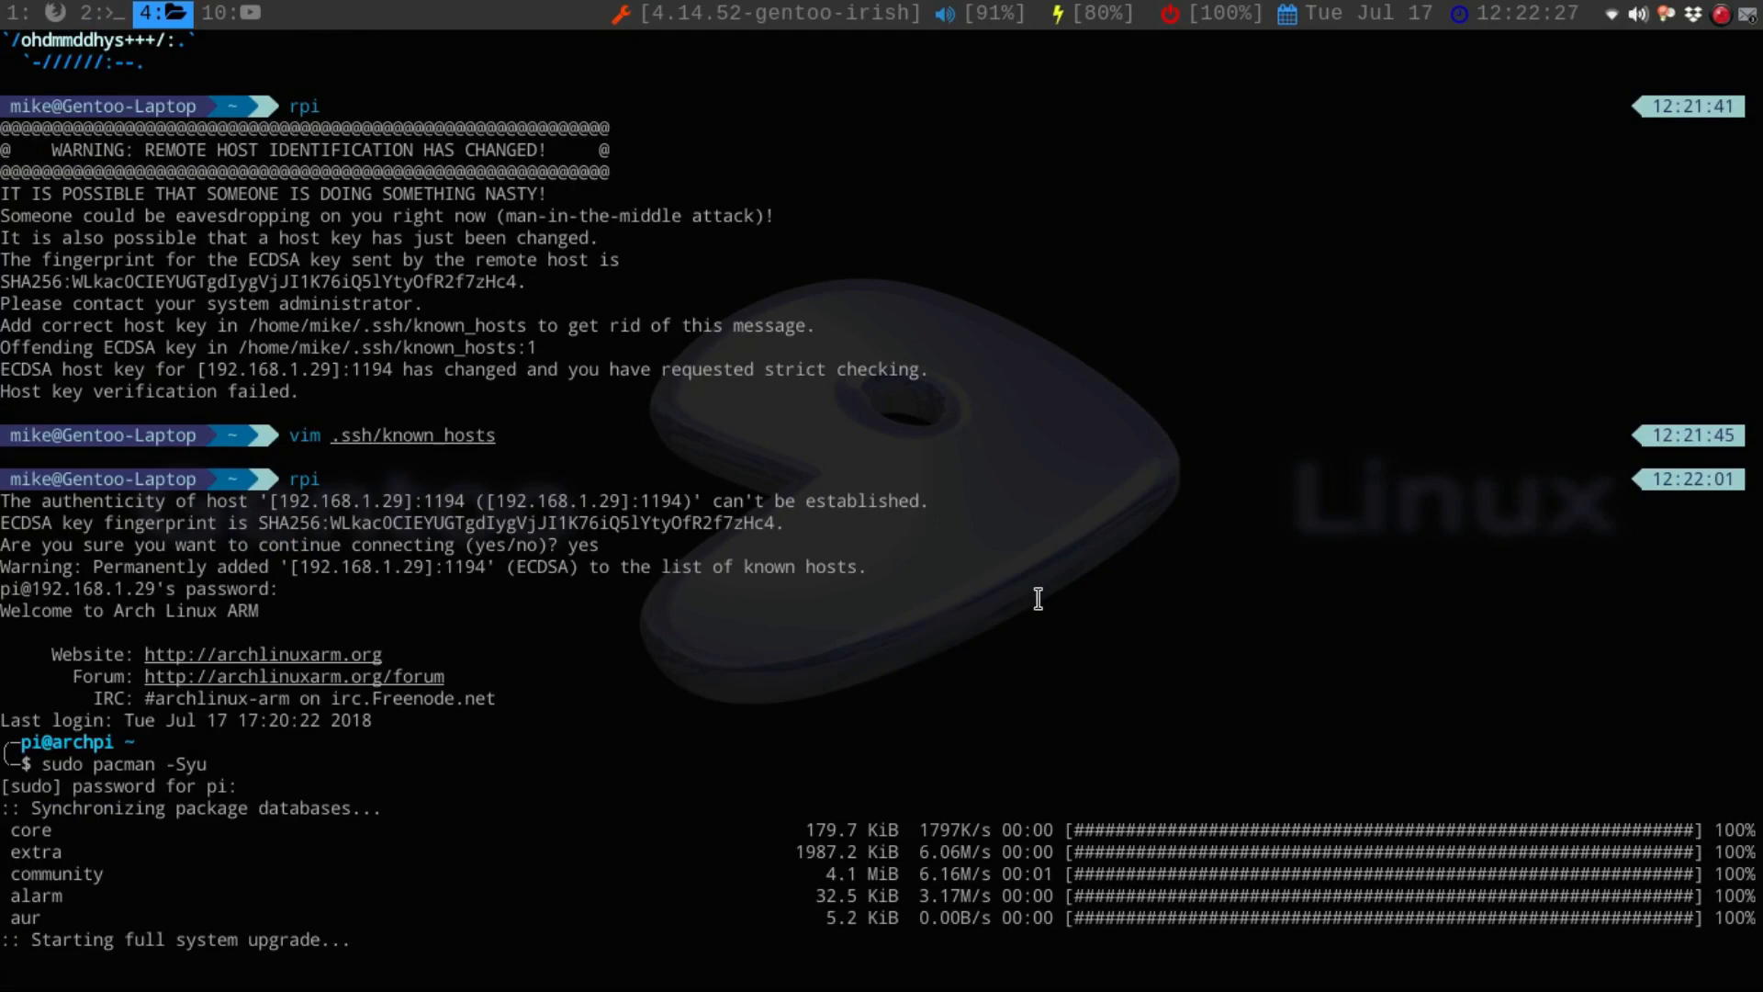
text(y)
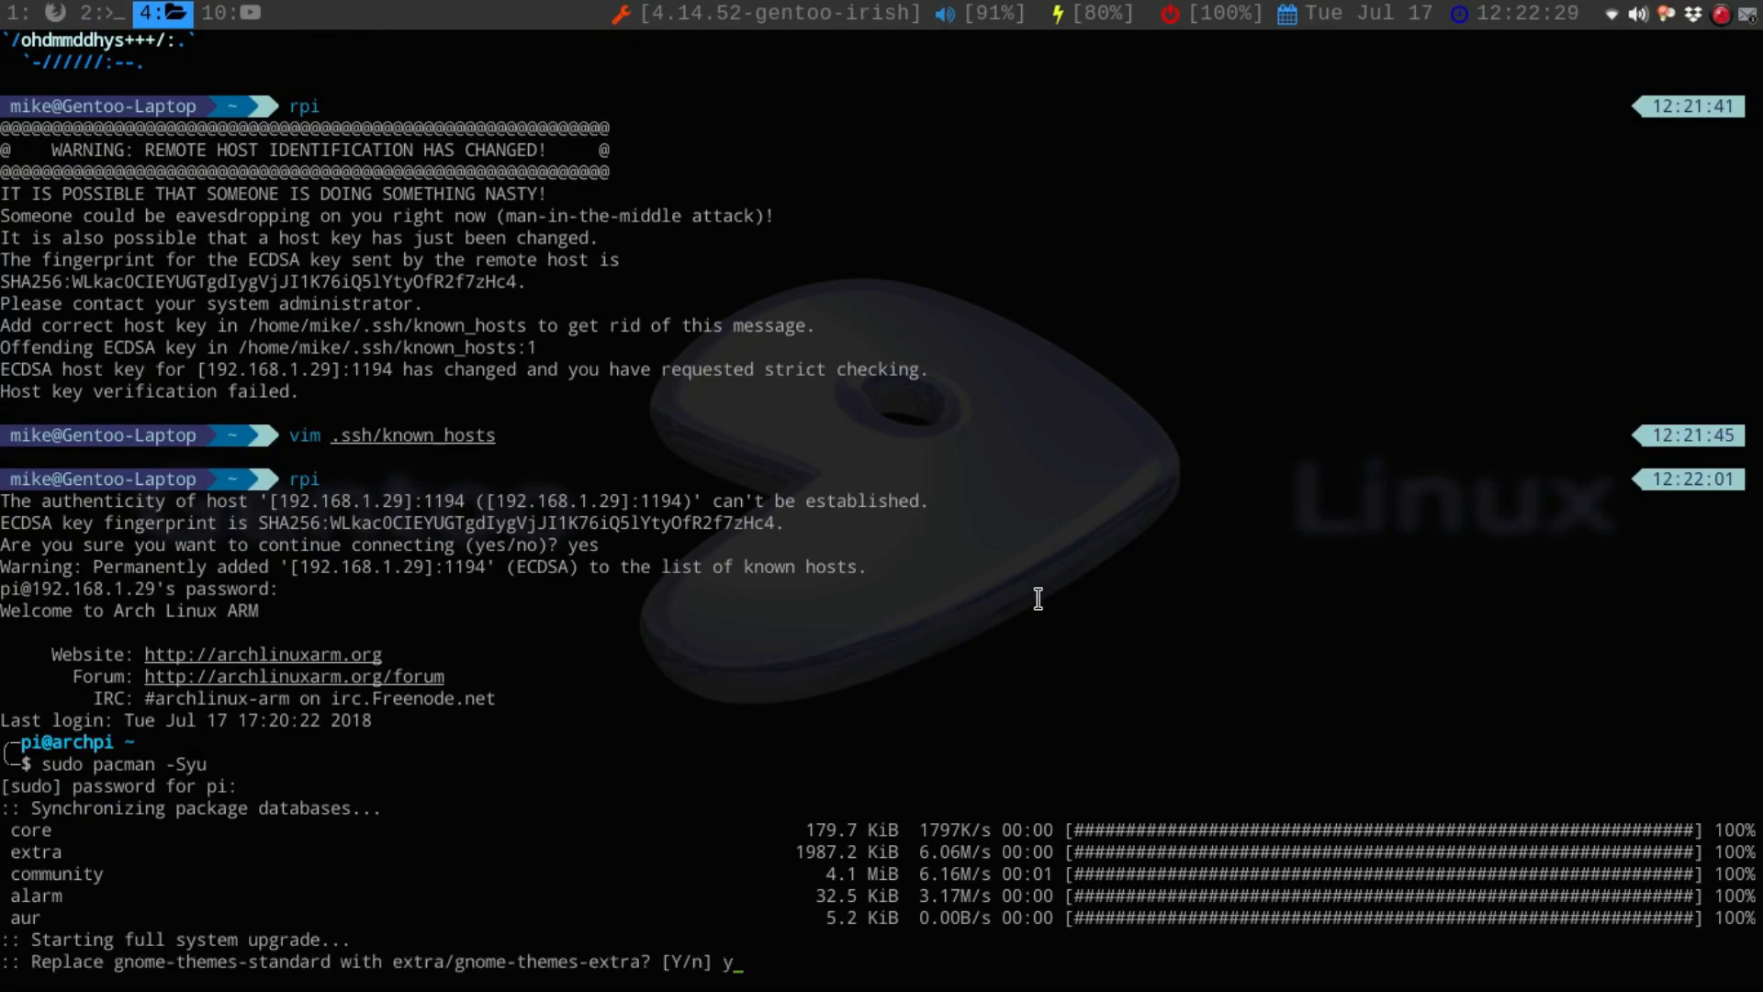
text(y)
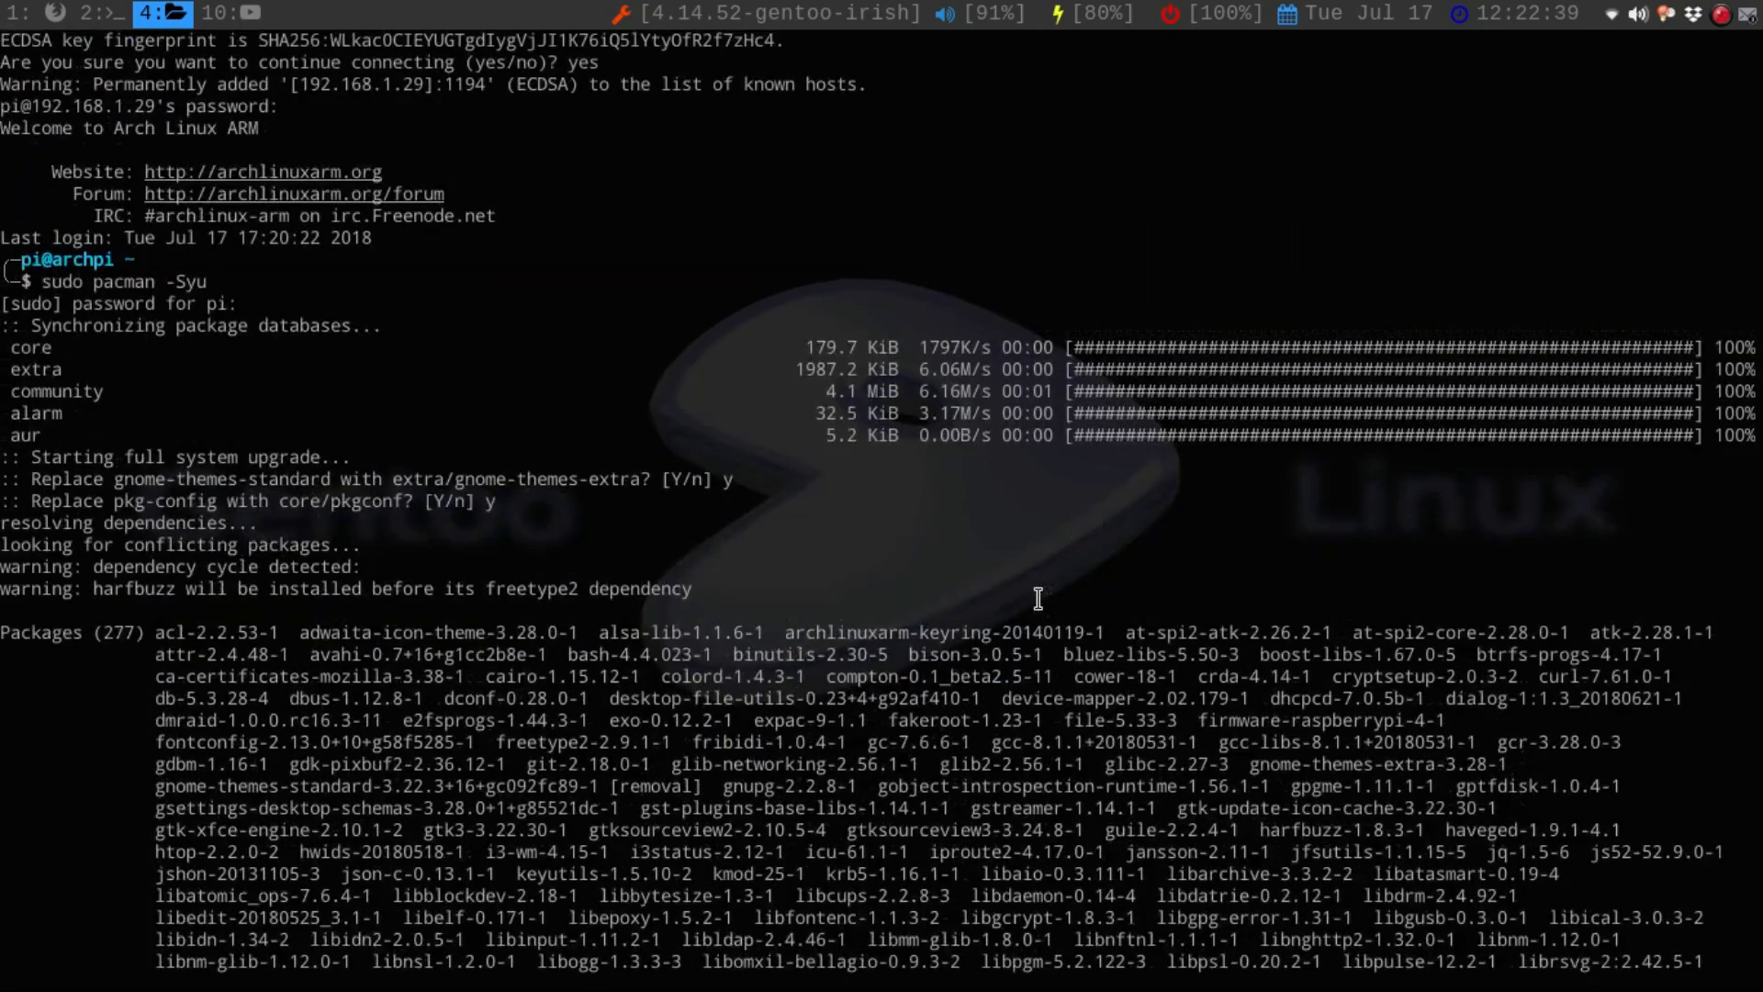
Step: Confirm the installation and scroll through the package download progress
scroll(down, 3)
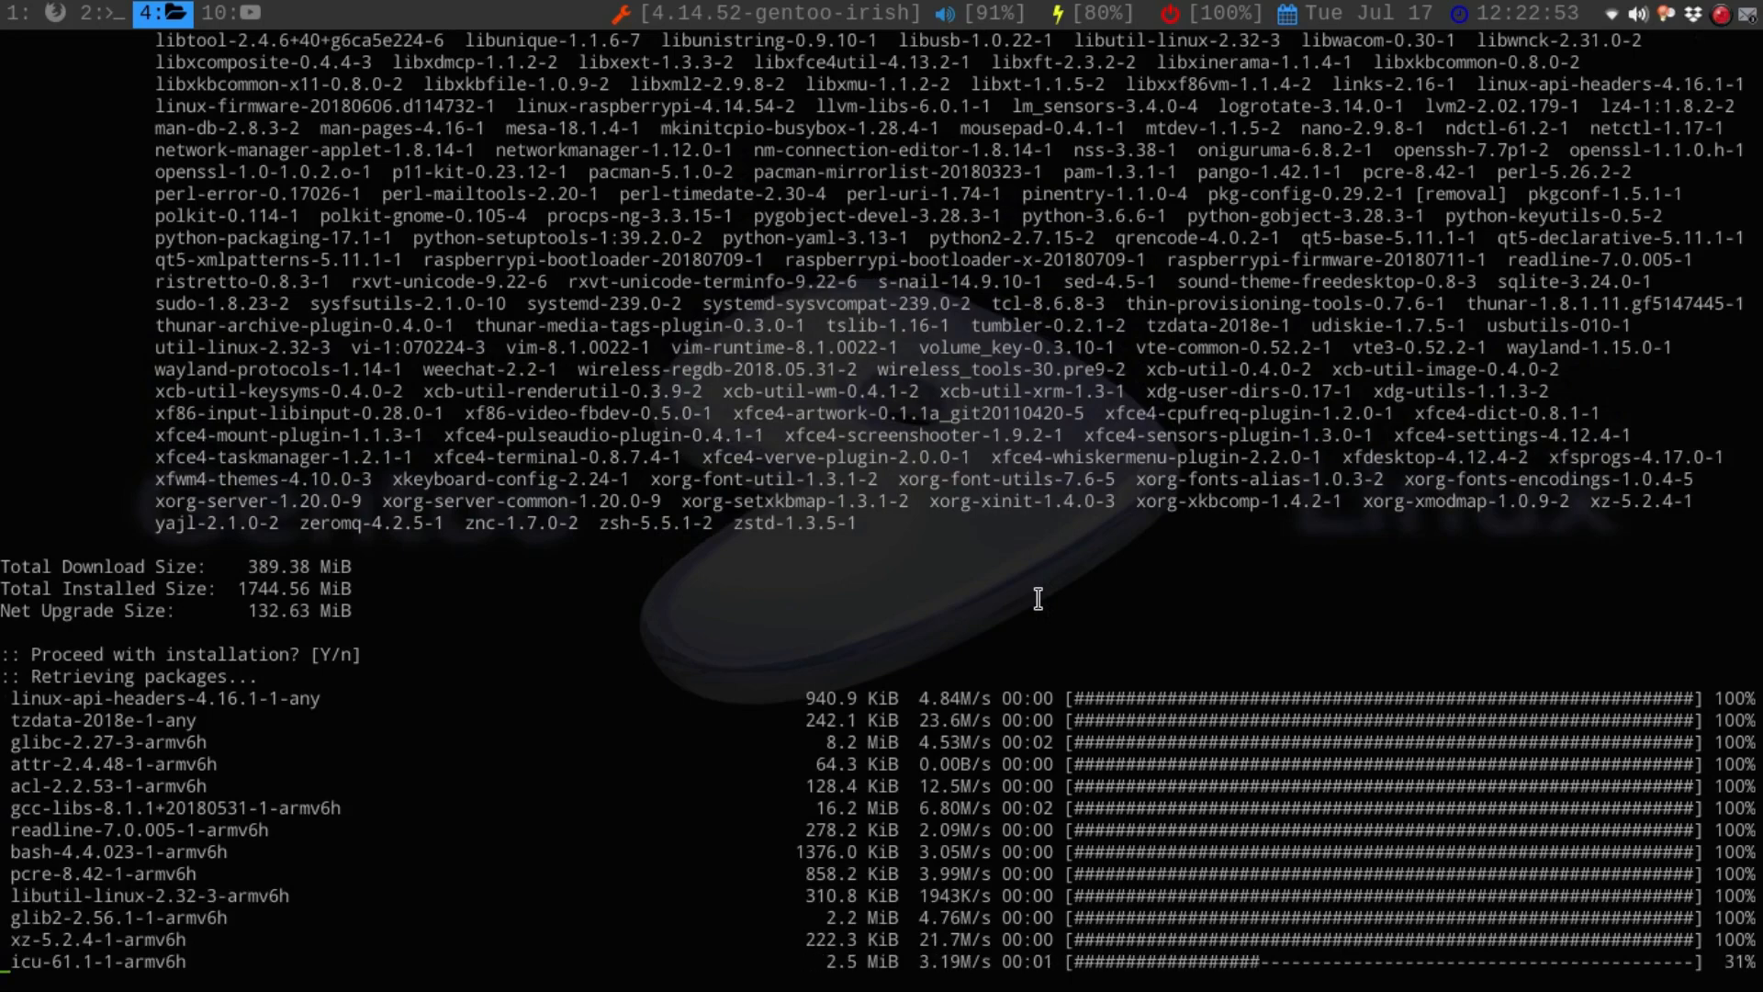
scroll(down, 3)
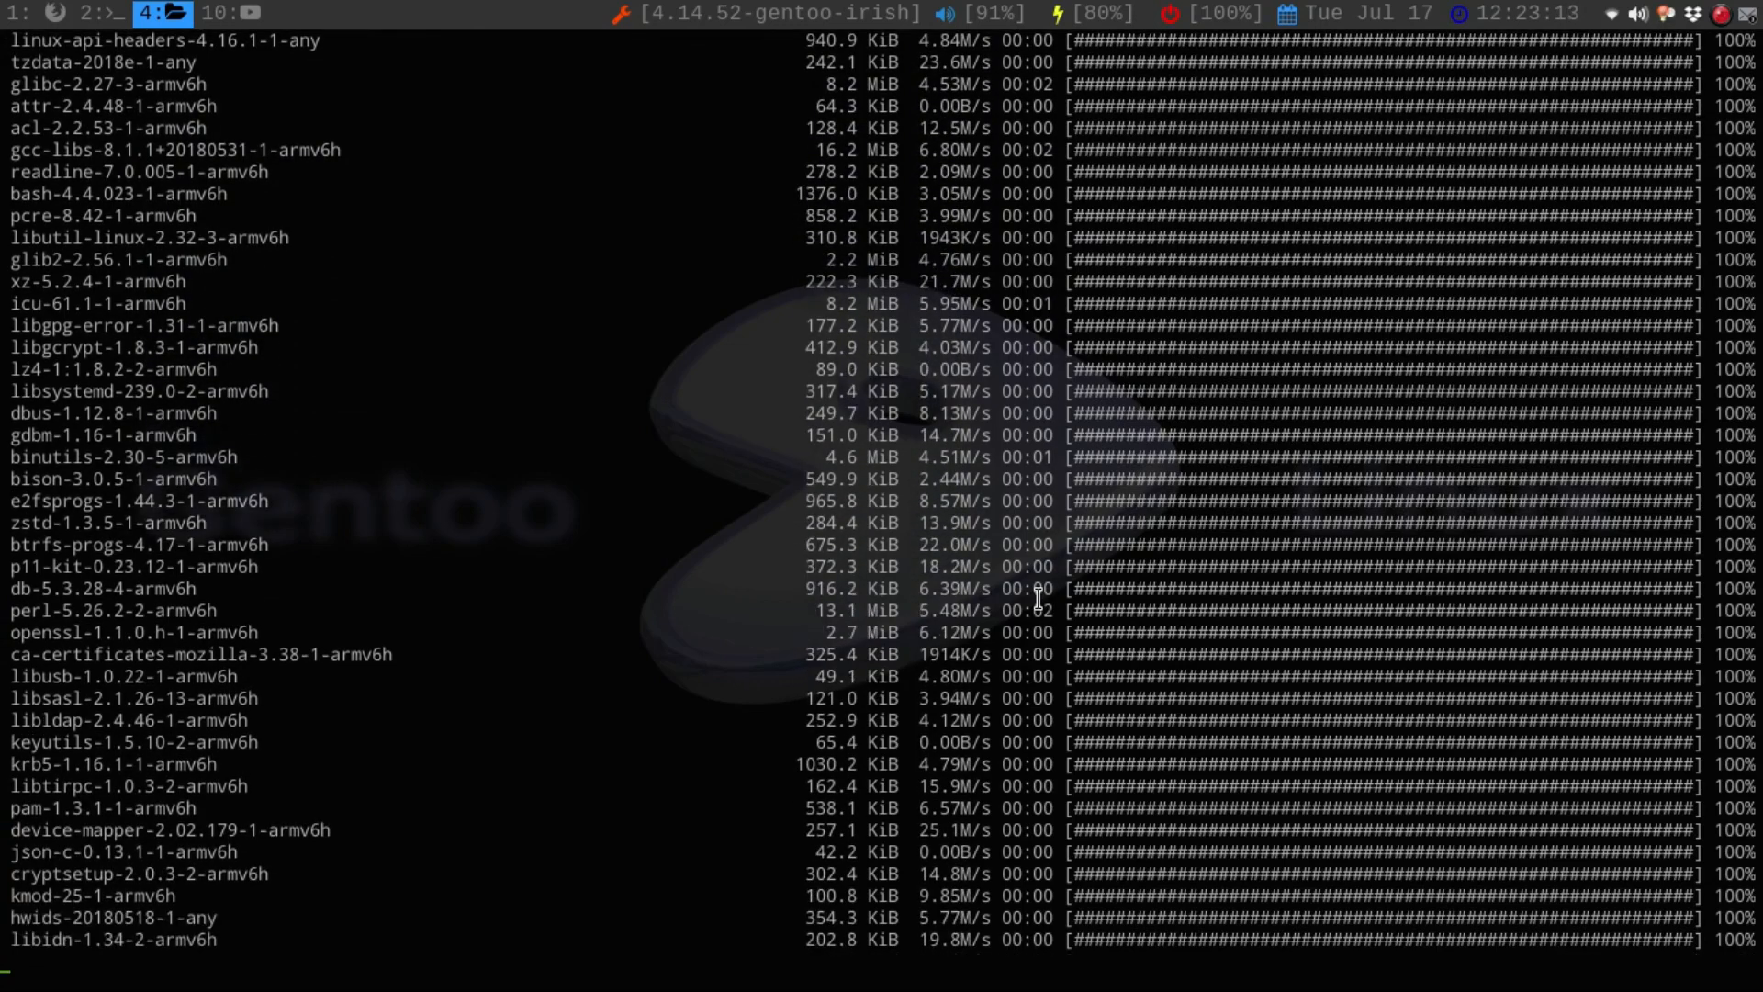
scroll(down, 3)
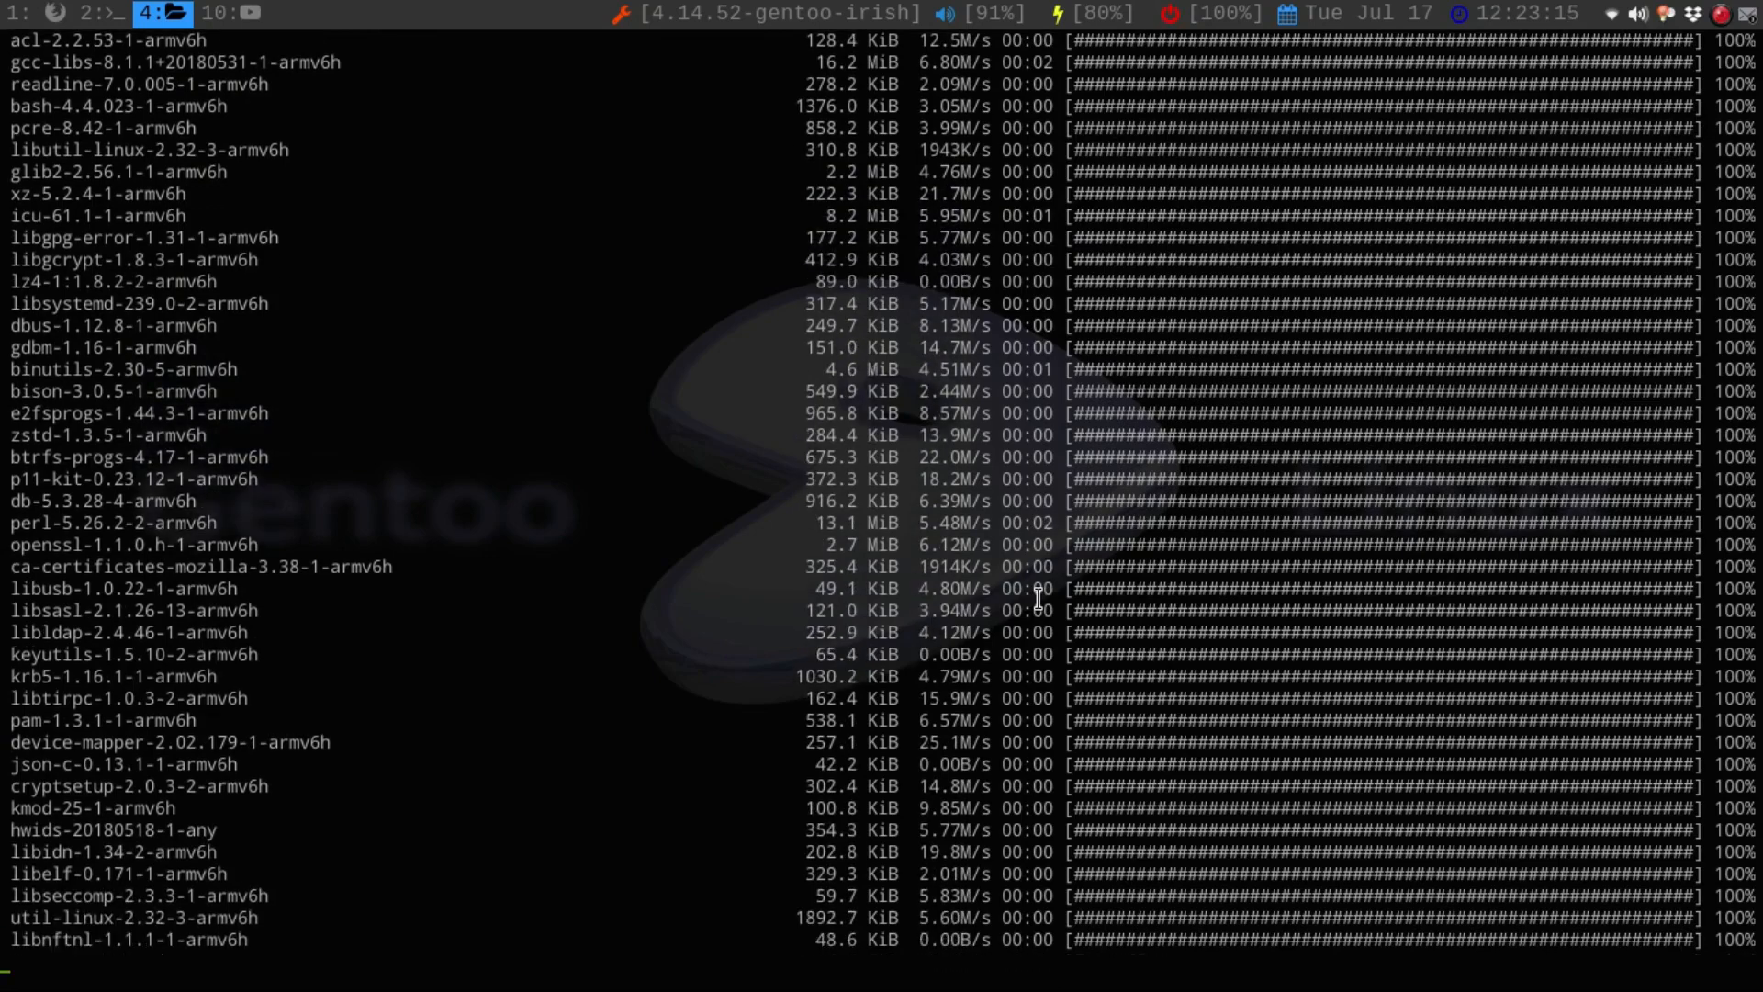
scroll(down, 3)
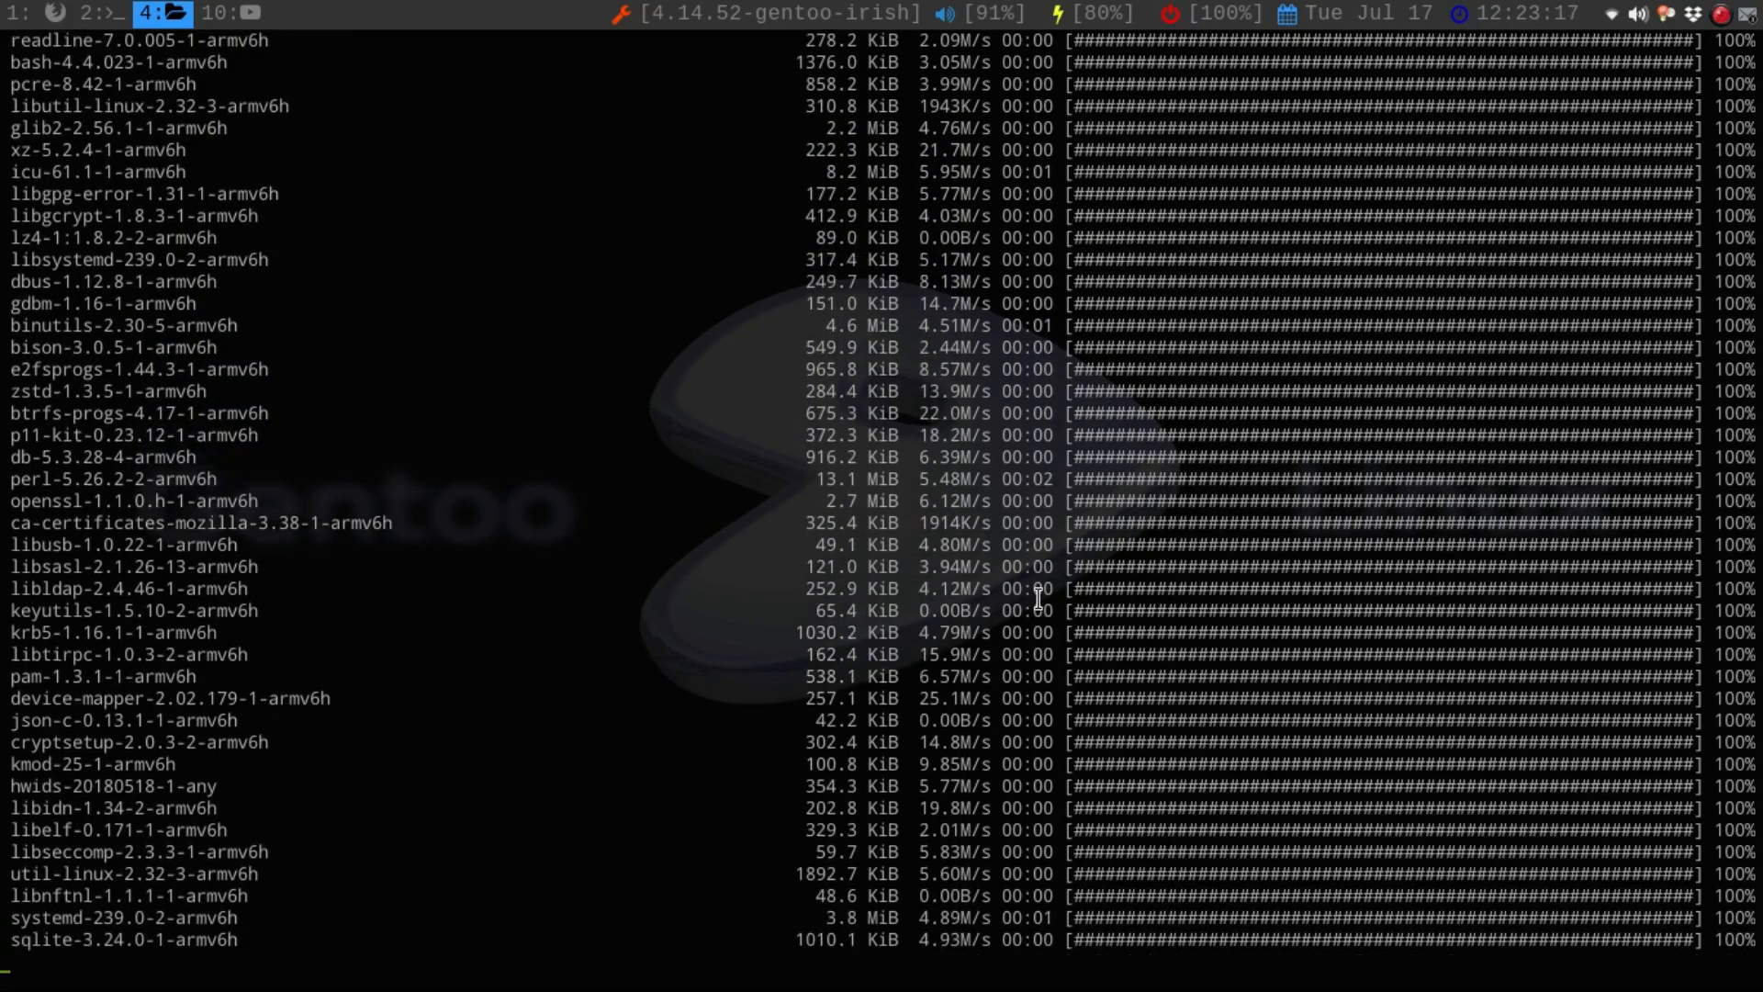
scroll(down, 3)
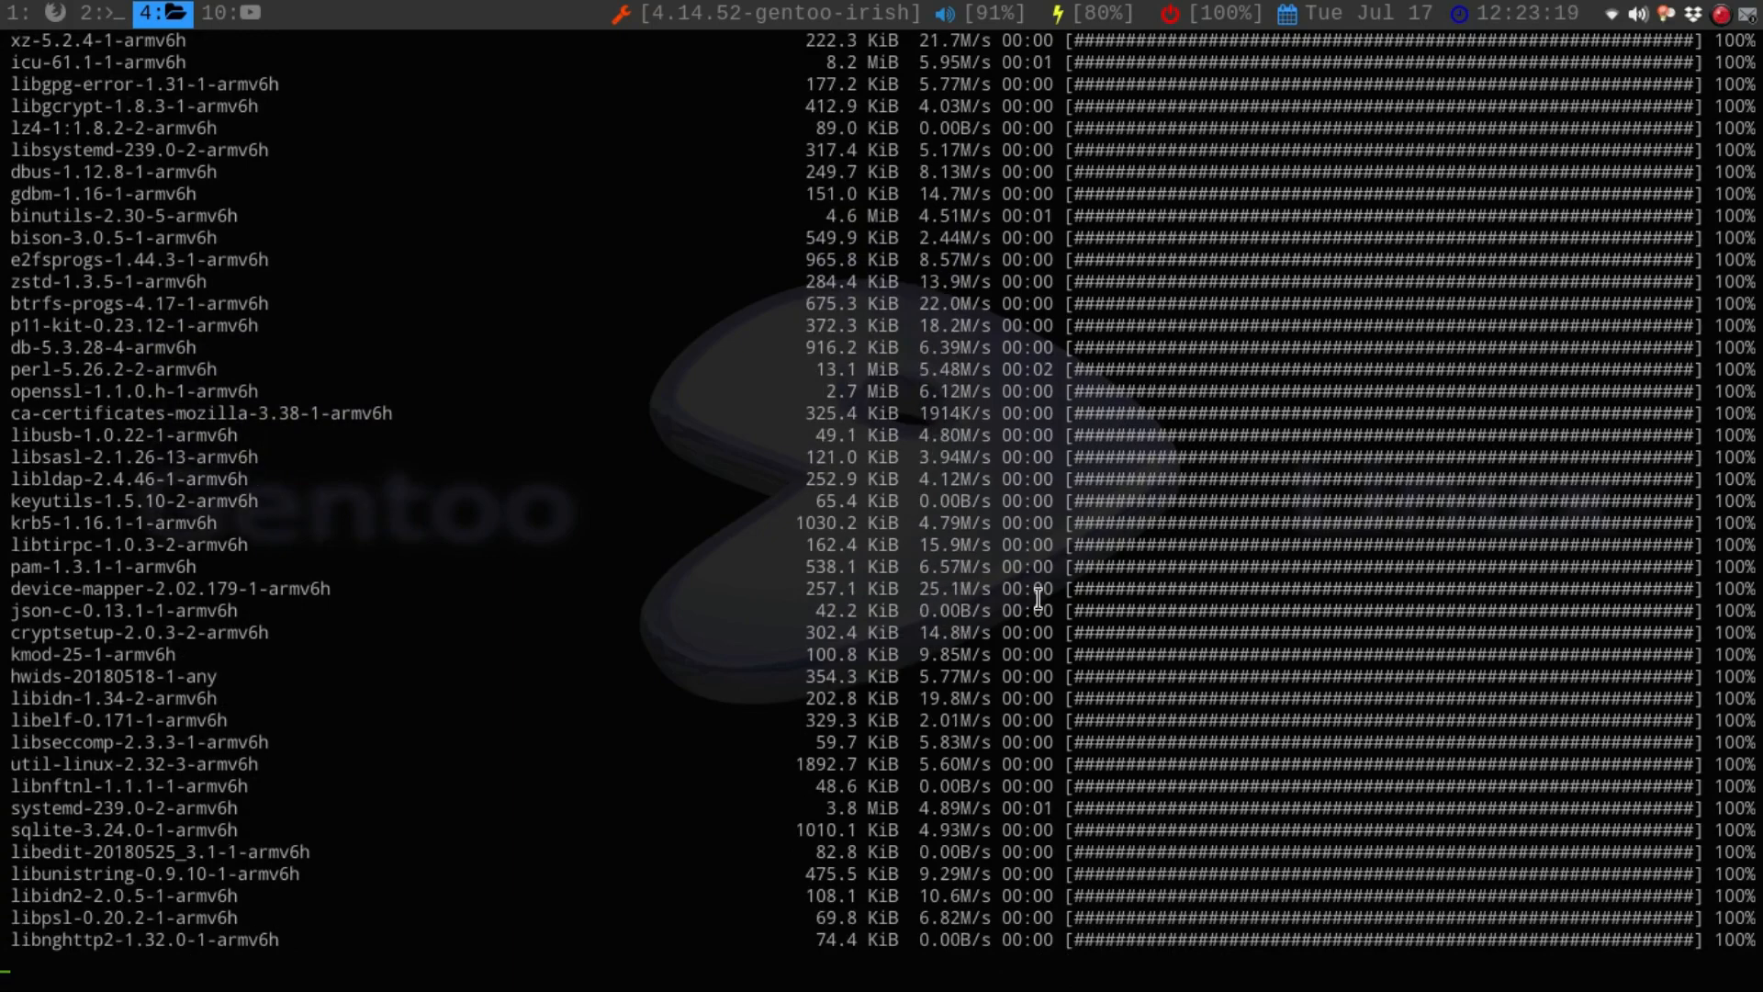